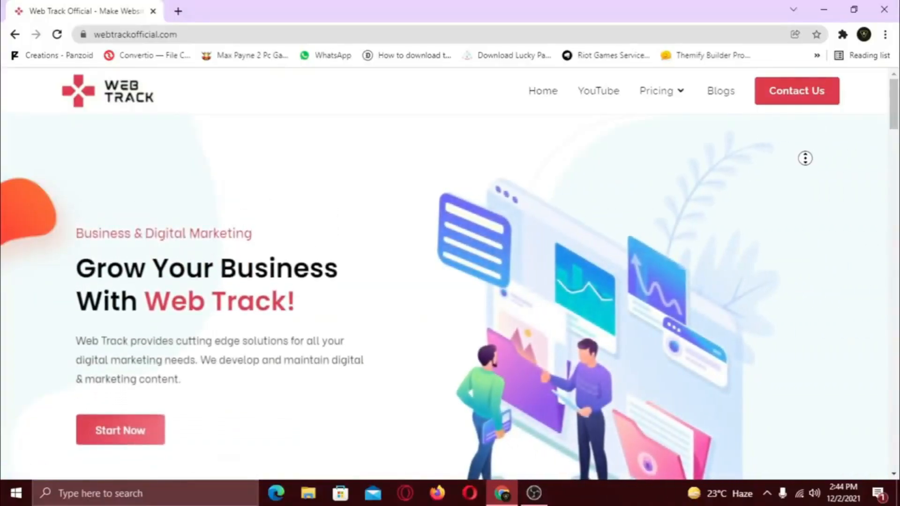
Step: Search the plugin directory for 'em' from Plugins > Add New
scroll("down", 3)
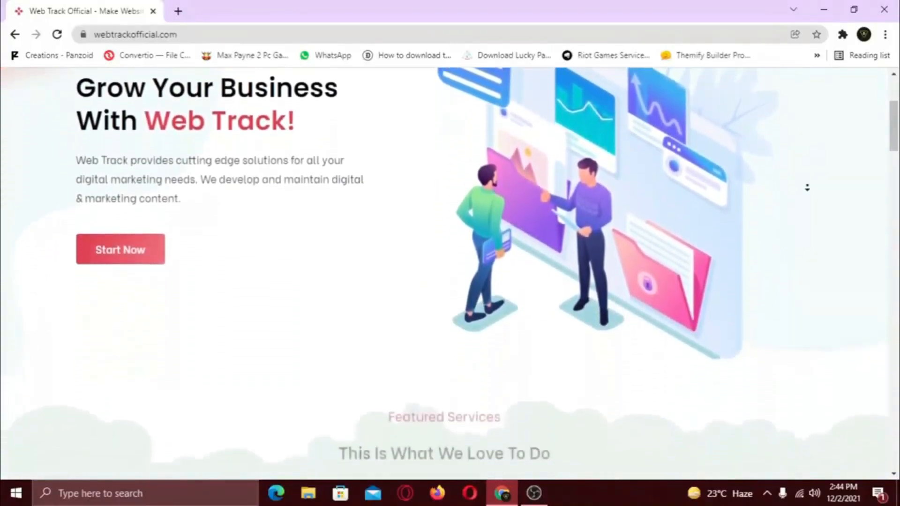
scroll("down", 3)
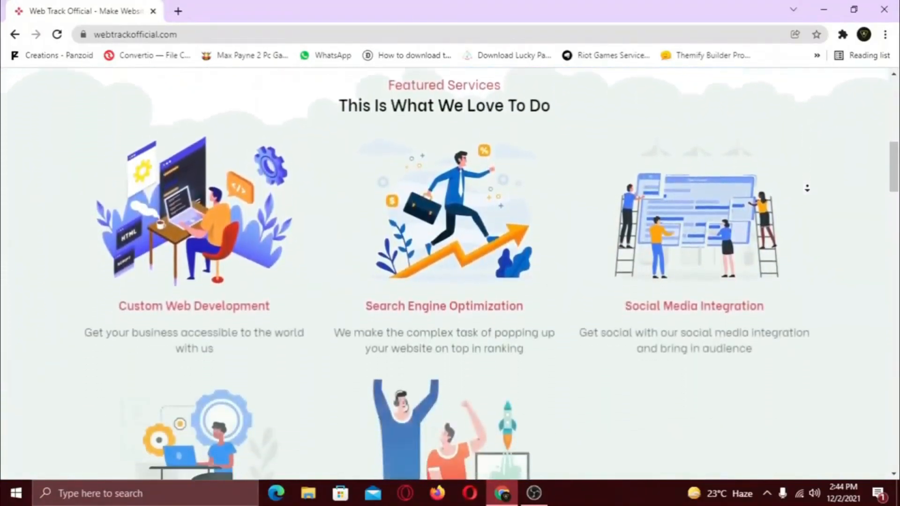
scroll("down", 3)
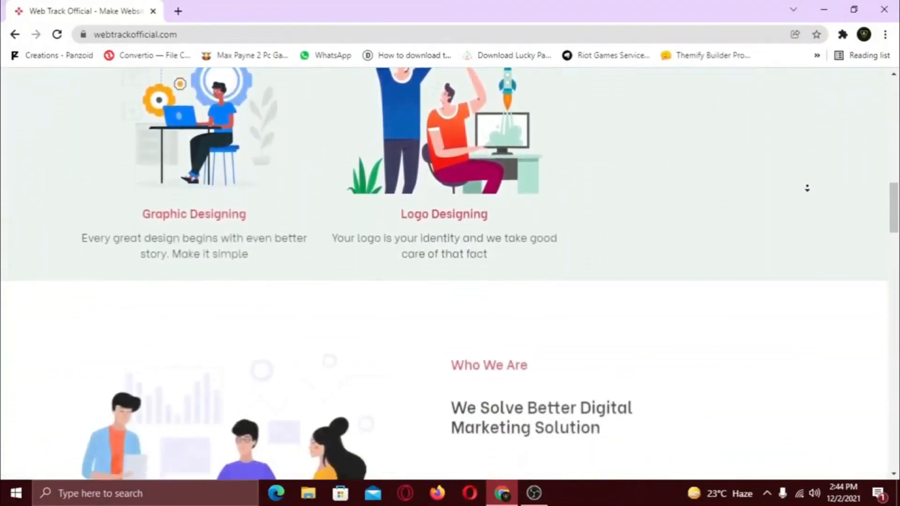
scroll("down", 3)
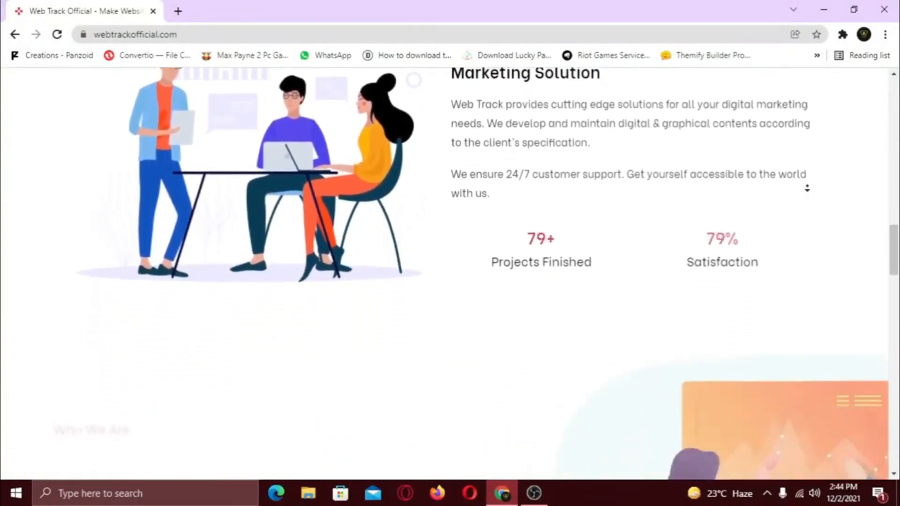
scroll("down", 3)
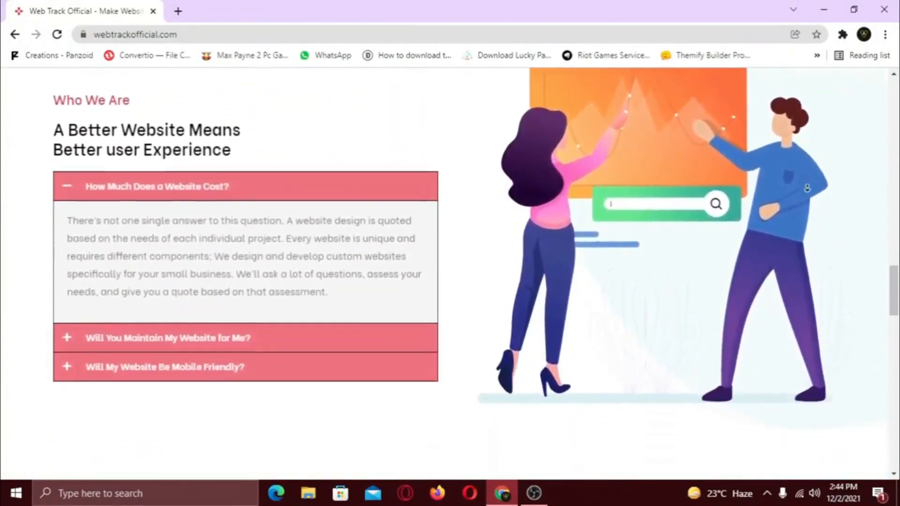
scroll("down", 3)
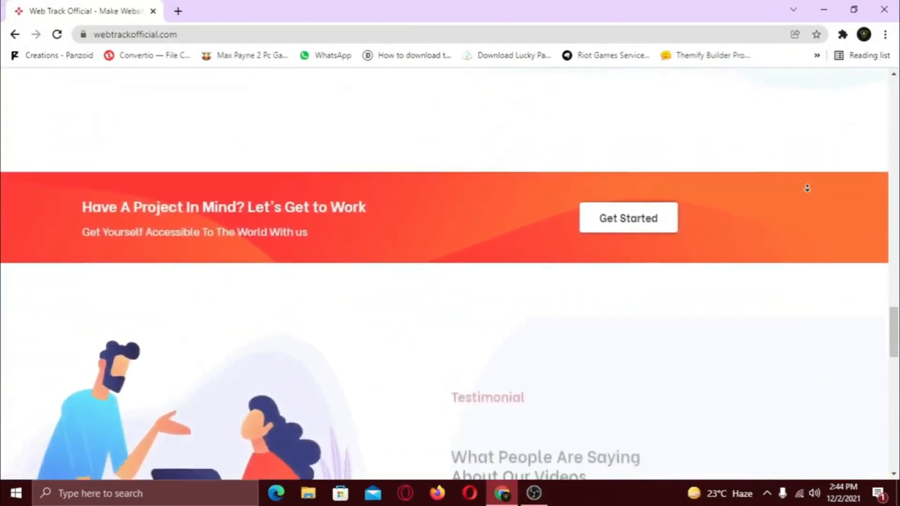
scroll("down", 3)
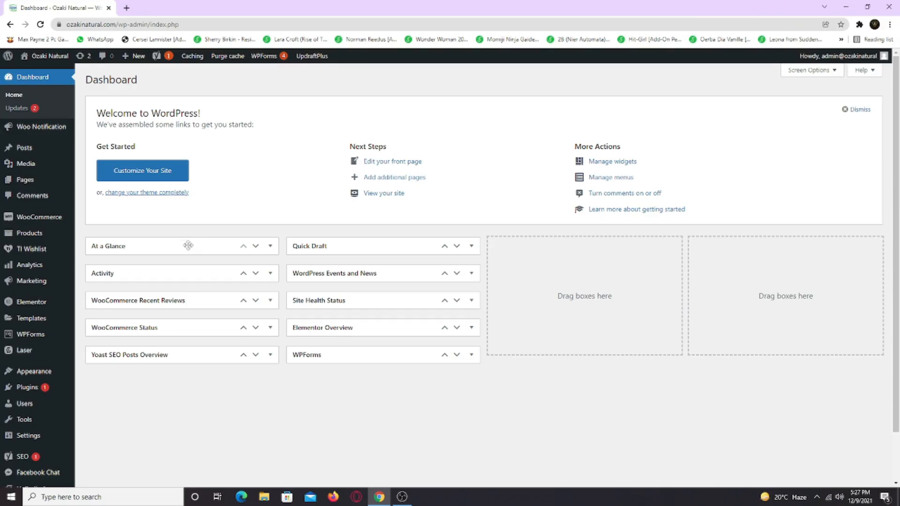
mouse_move(27, 387)
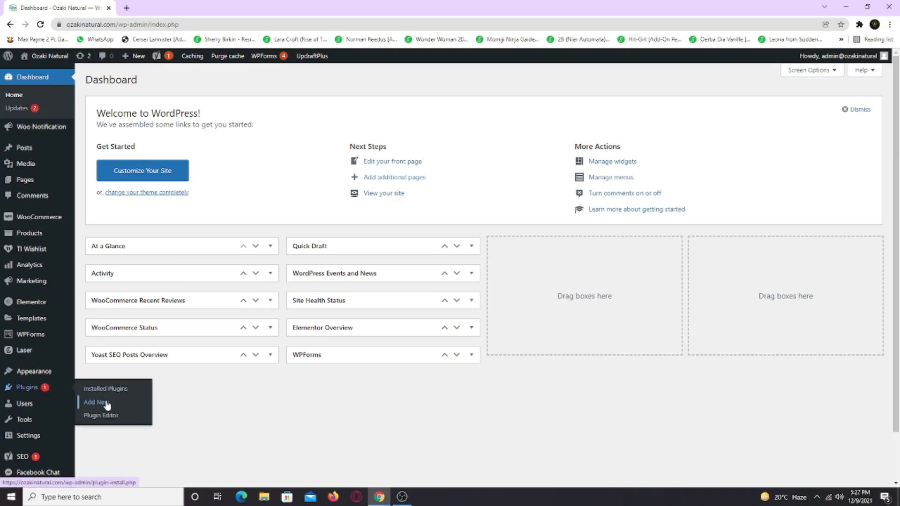
left_click(95, 402)
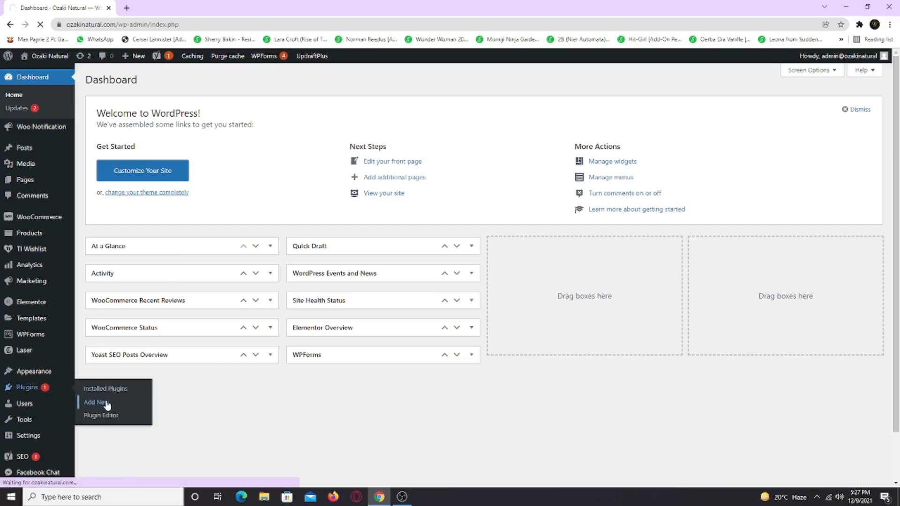
left_click(95, 401)
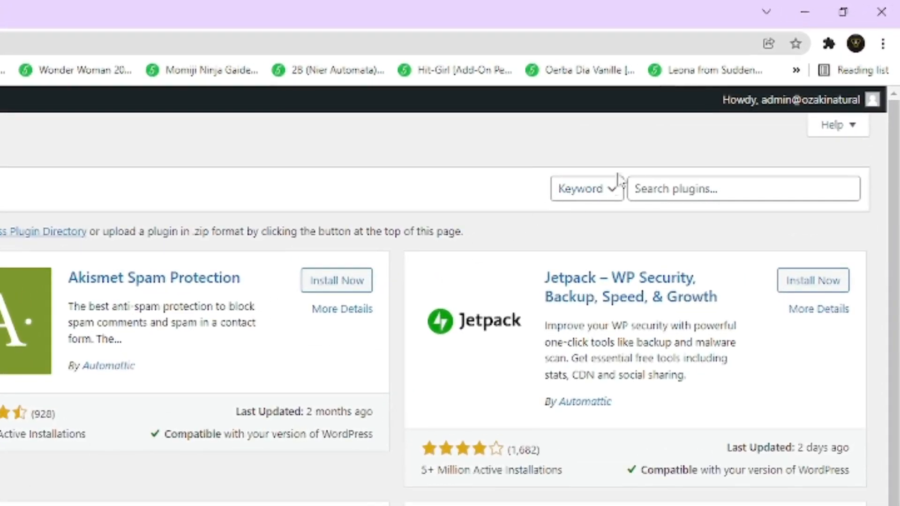
type("em")
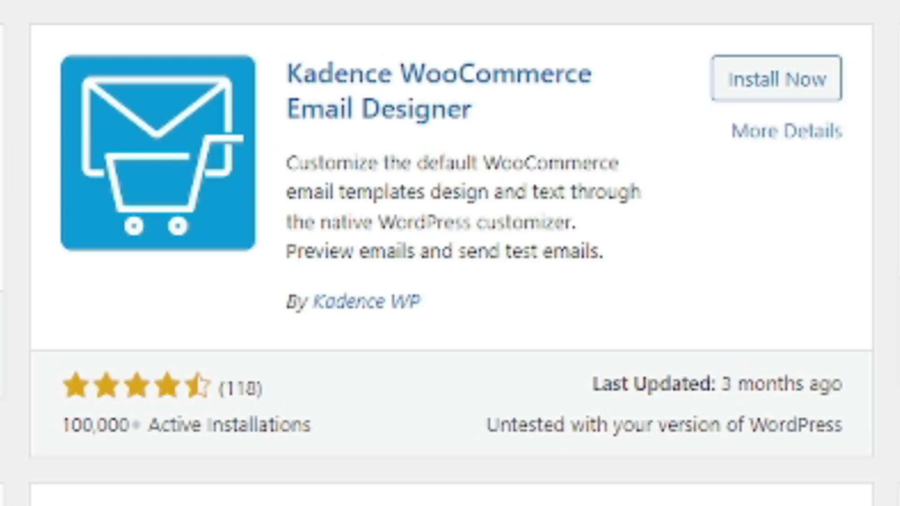
Step: Install and activate the Kadence WooCommerce Email Designer plugin
left_click(775, 78)
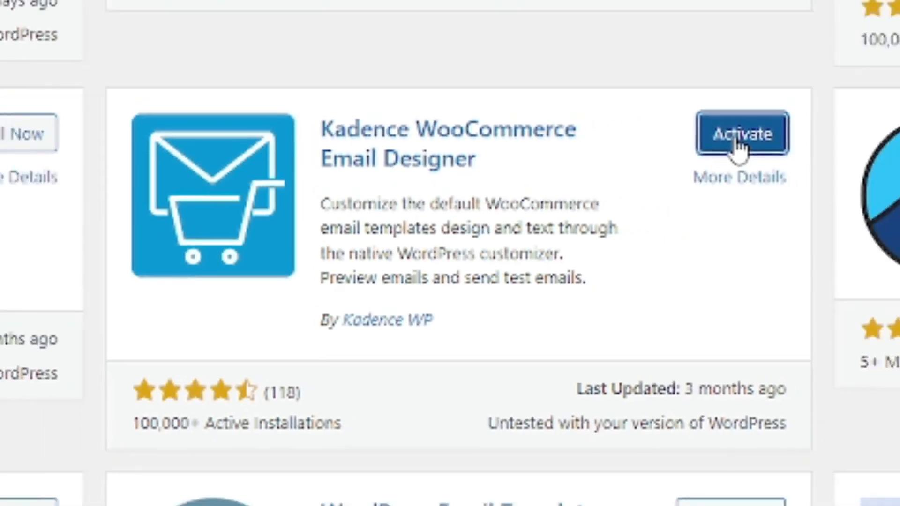
left_click(587, 311)
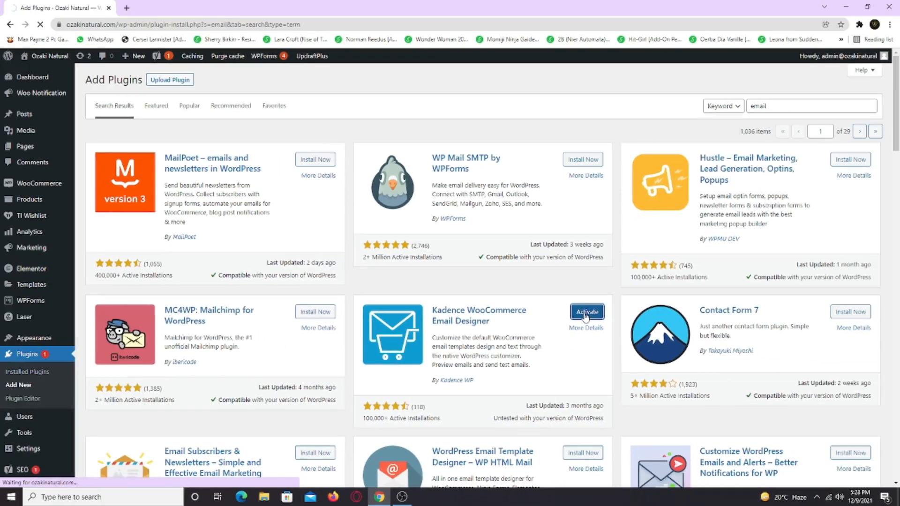
left_click(586, 312)
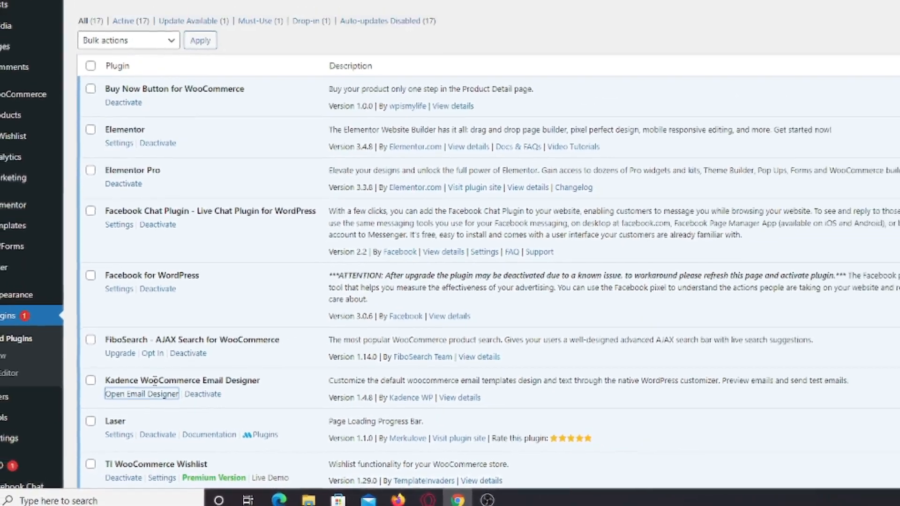
Step: Launch 'Open Email Designer' from the Kadence plugin entry in Installed Plugins
left_click(141, 394)
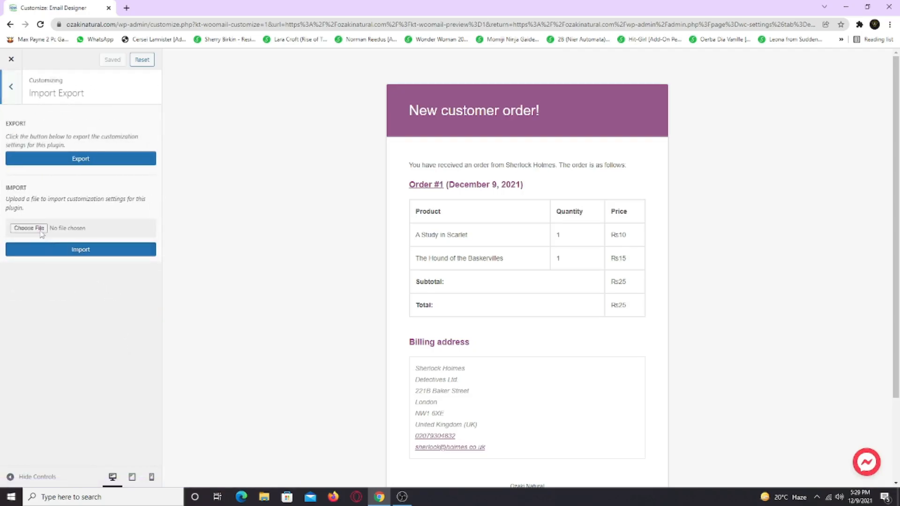
Step: Import the .dat designer settings file and confirm overriding the current email settings
left_click(28, 228)
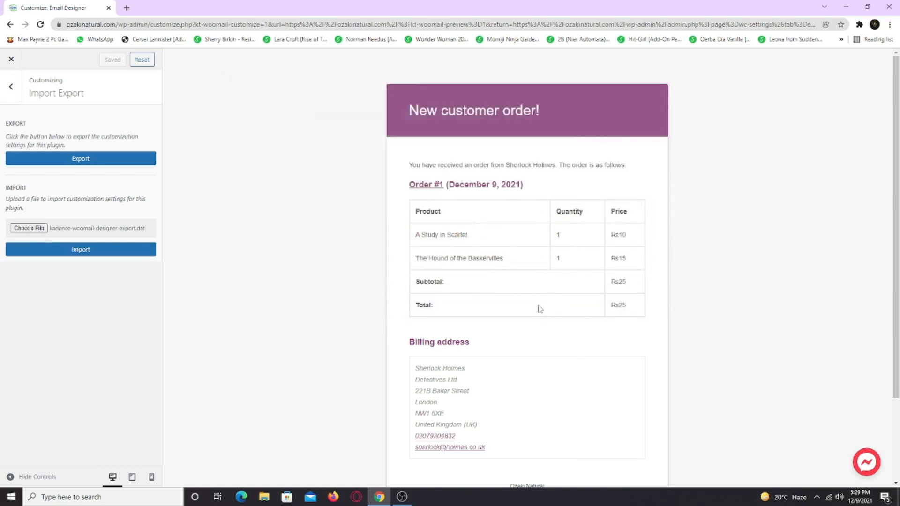
left_click(80, 249)
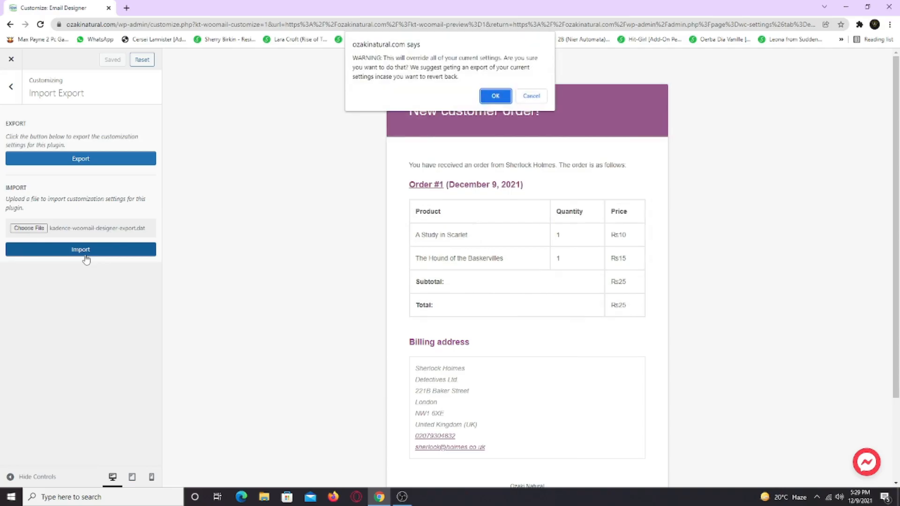
left_click(495, 95)
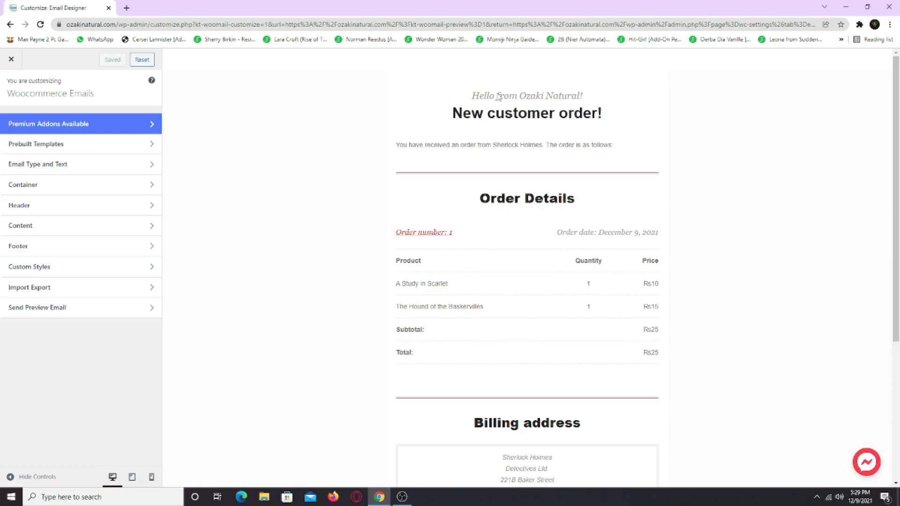
scroll("down", 3)
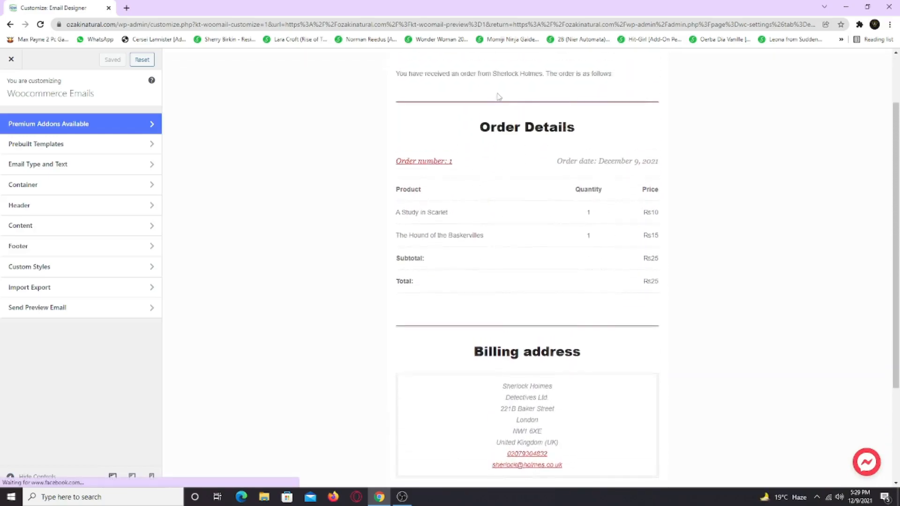
scroll("up", 3)
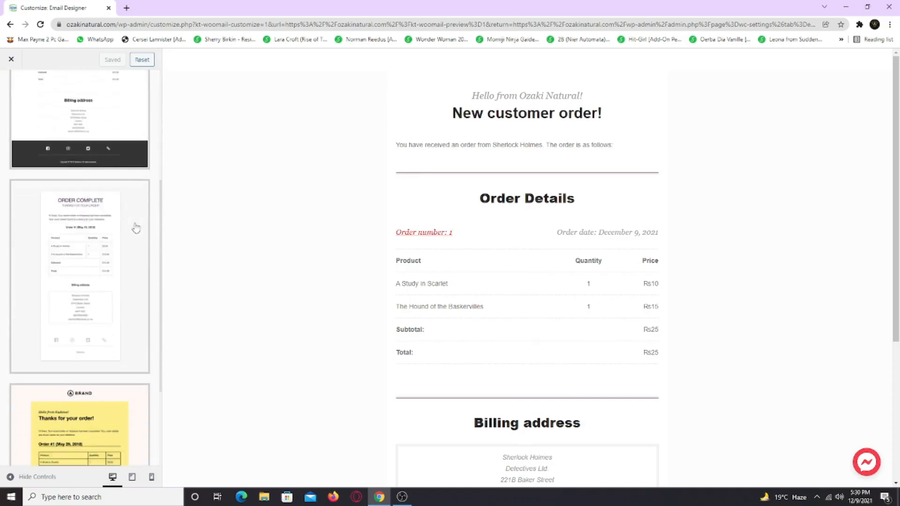
scroll("down", 3)
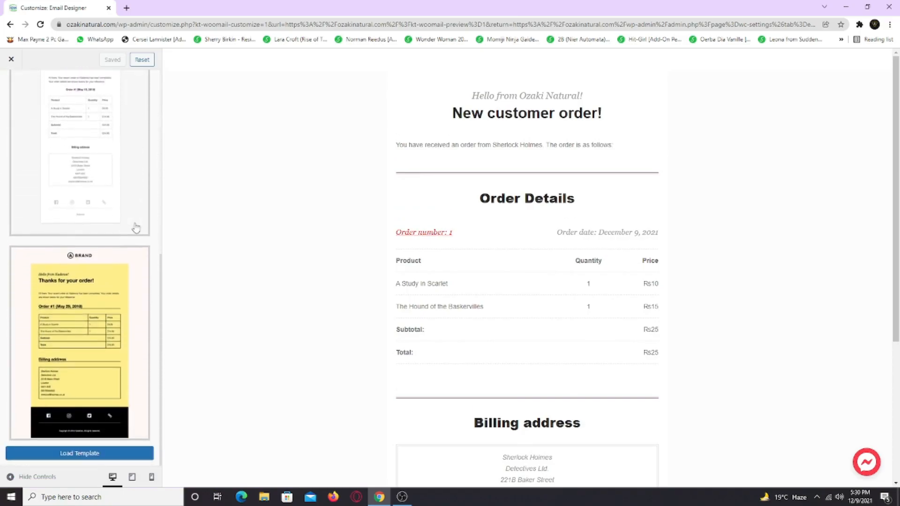
left_click(79, 149)
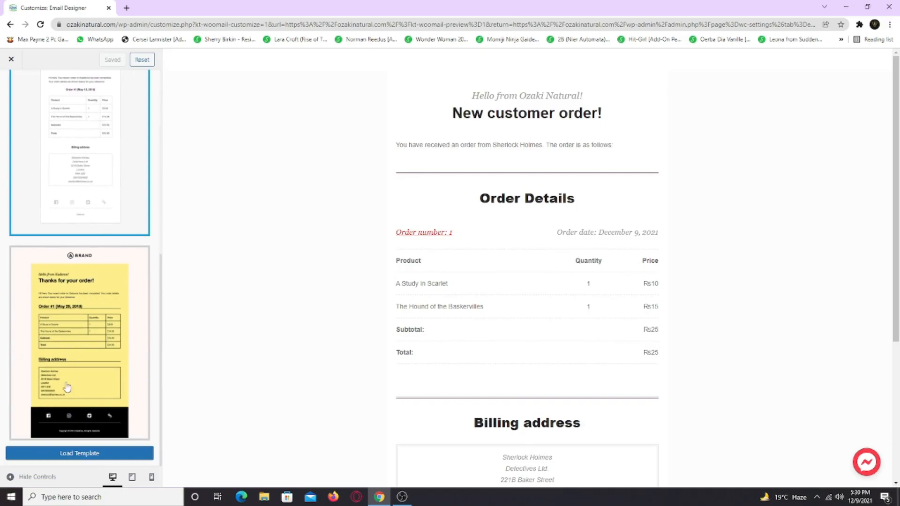
mouse_move(95, 430)
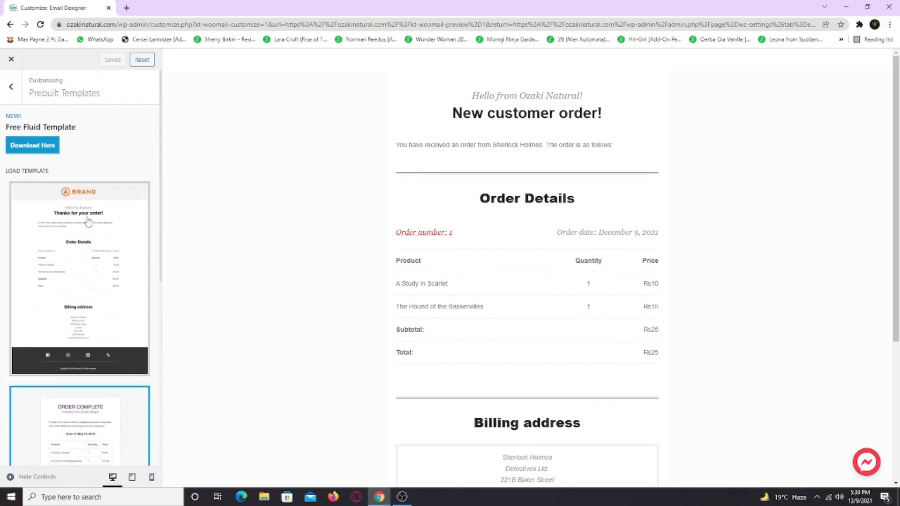
left_click(10, 87)
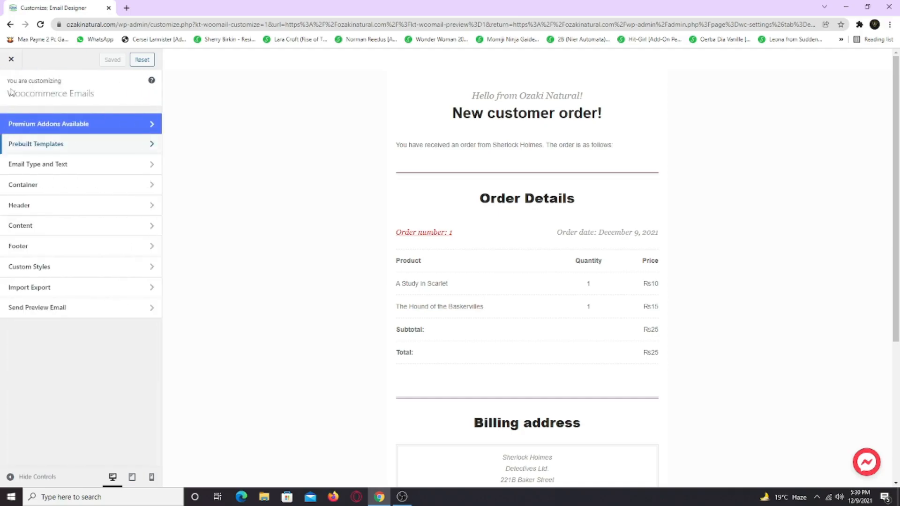
mouse_move(65, 164)
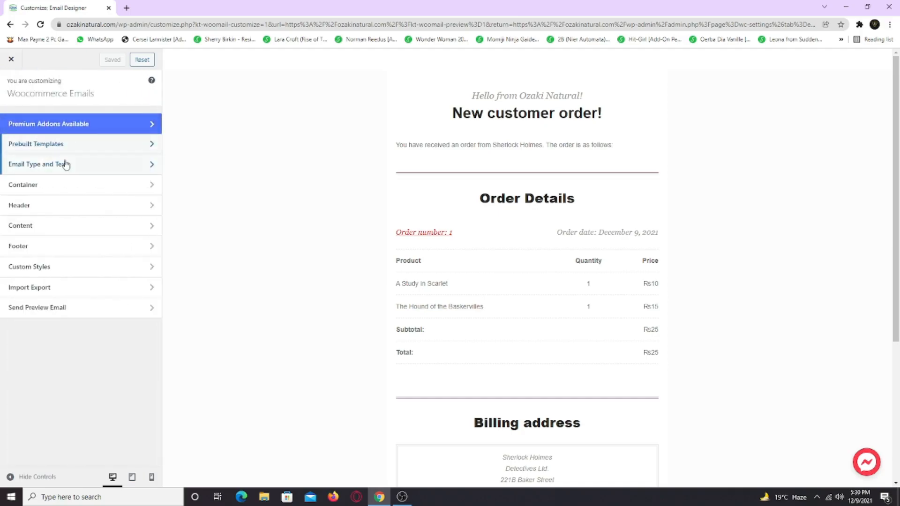
left_click(39, 164)
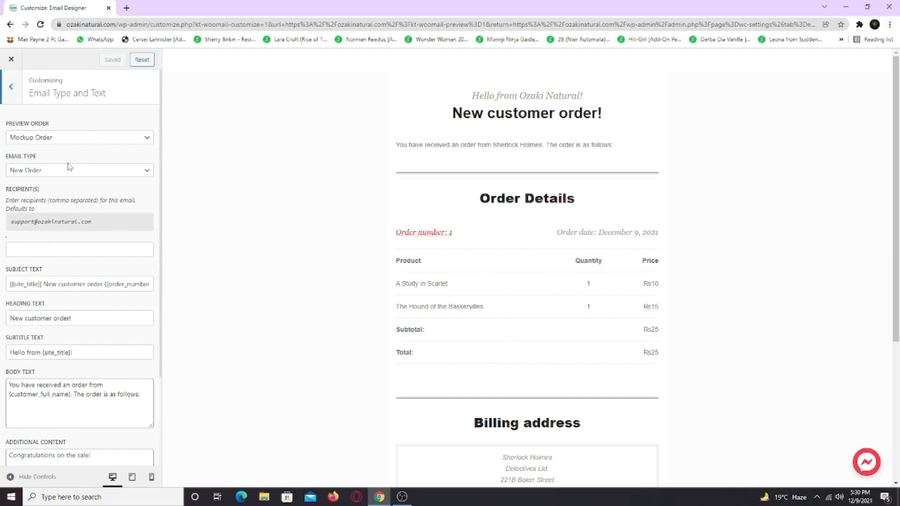
left_click(79, 170)
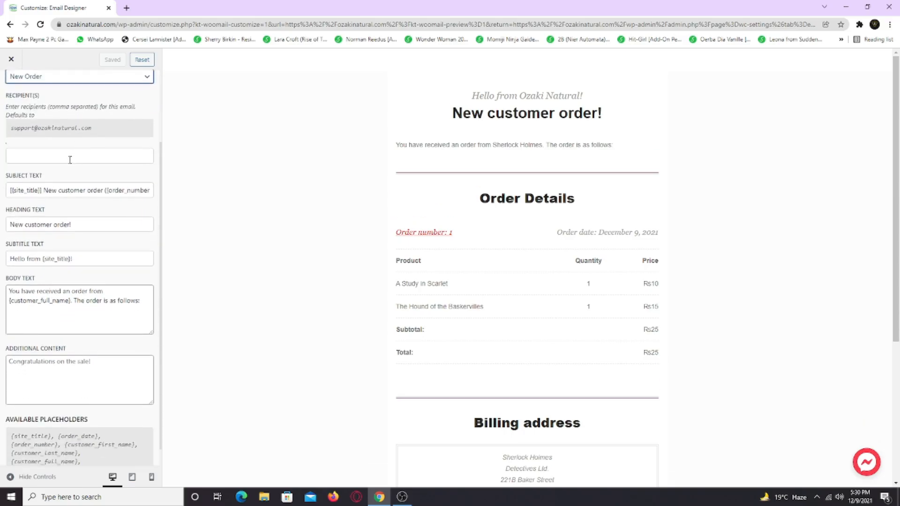
double_click(70, 190)
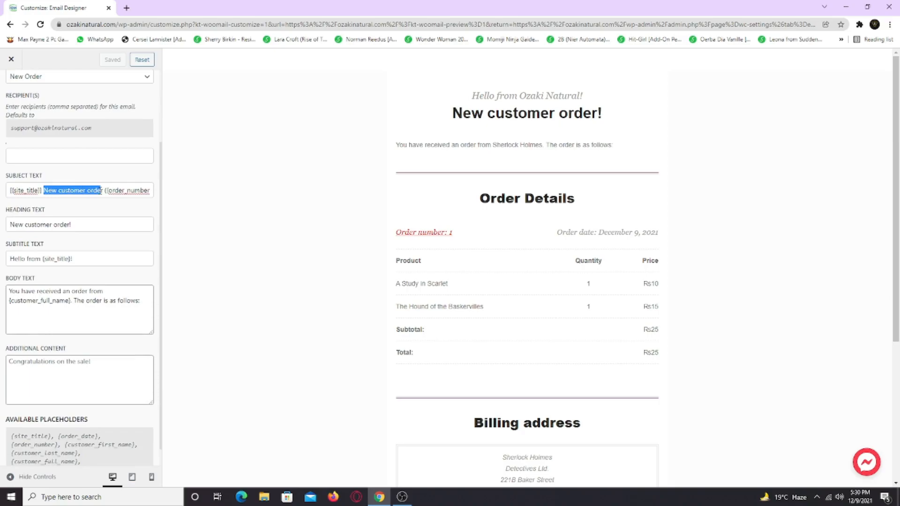
left_click(91, 172)
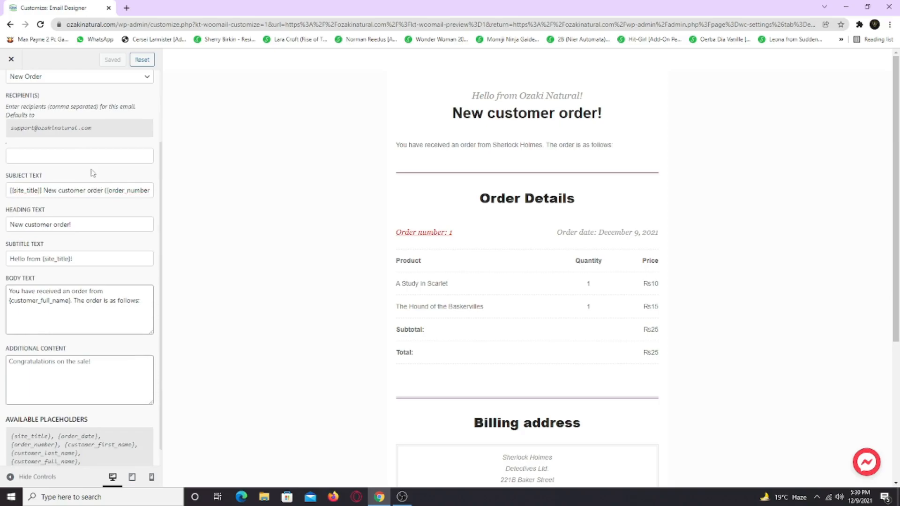
double_click(40, 224)
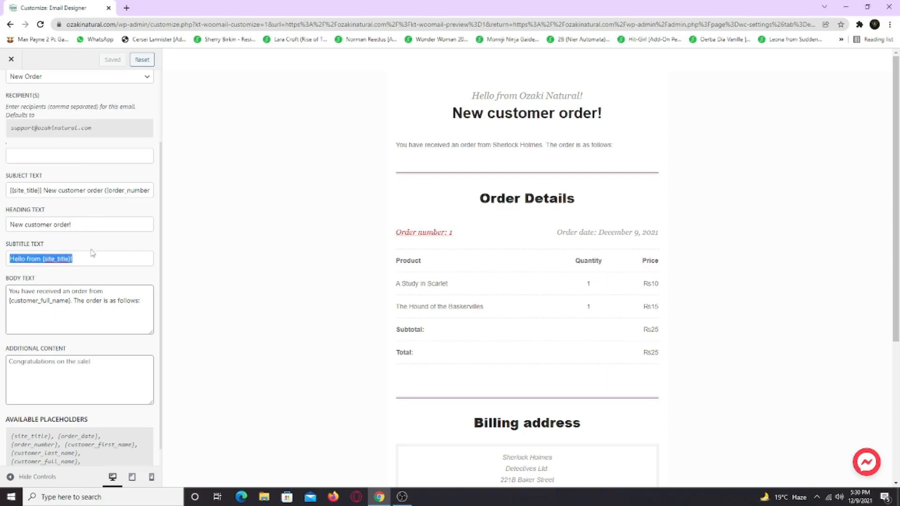
double_click(483, 95)
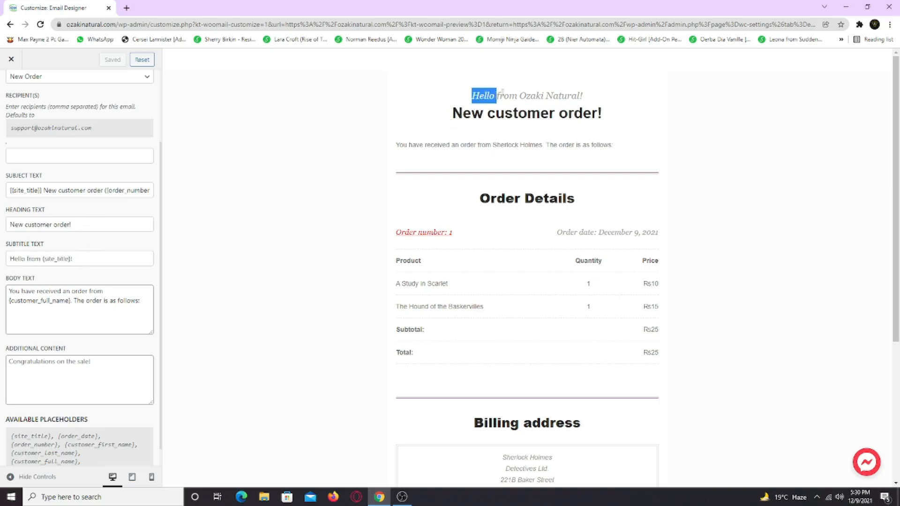
left_click_drag(485, 95, 583, 96)
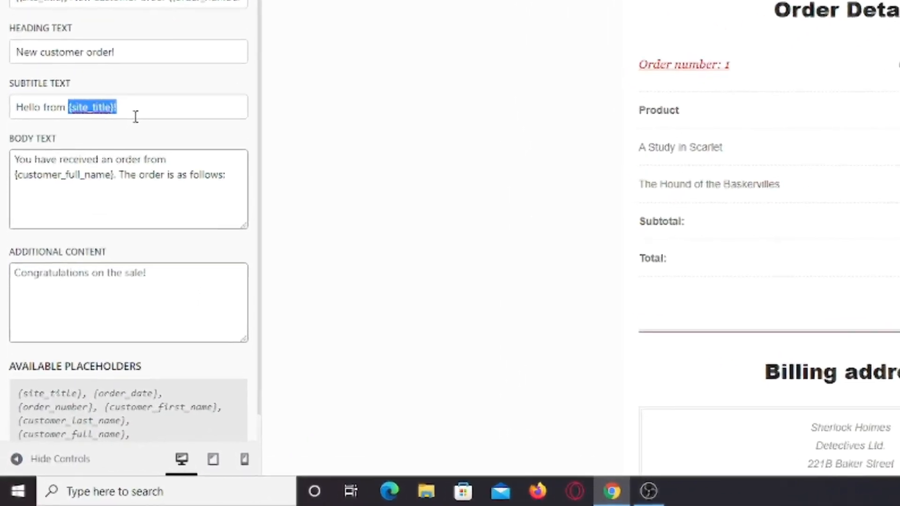
scroll("down", 3)
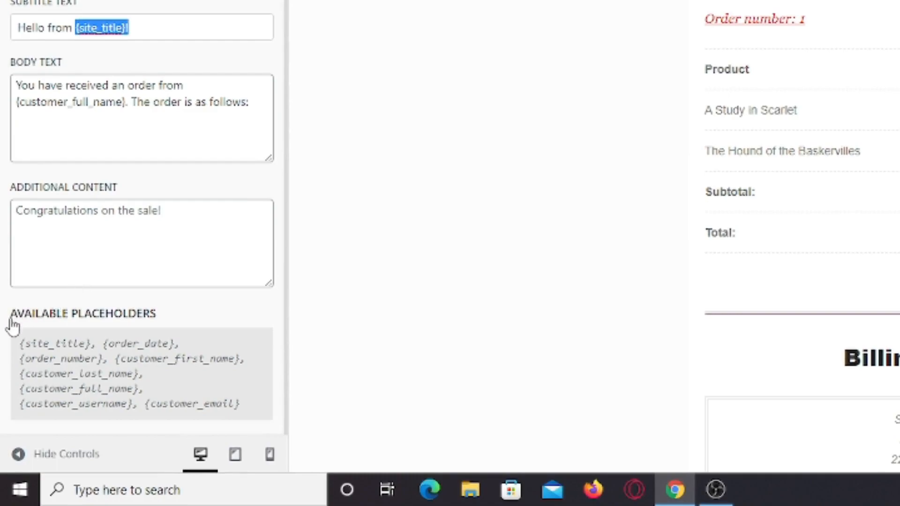
mouse_move(47, 347)
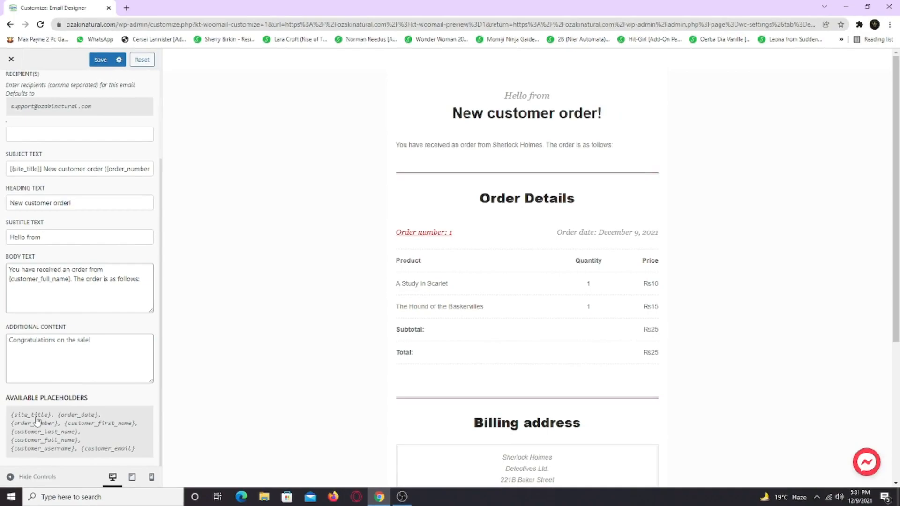
double_click(29, 415)
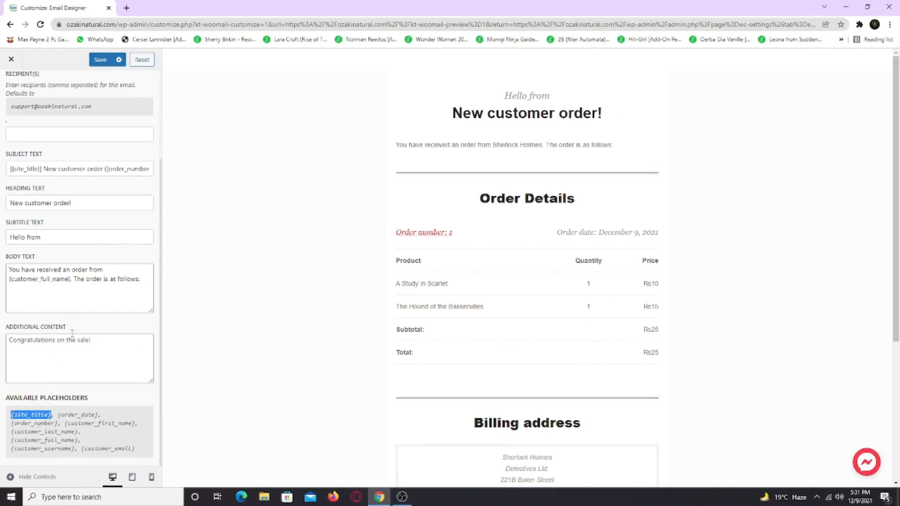
right_click(51, 238)
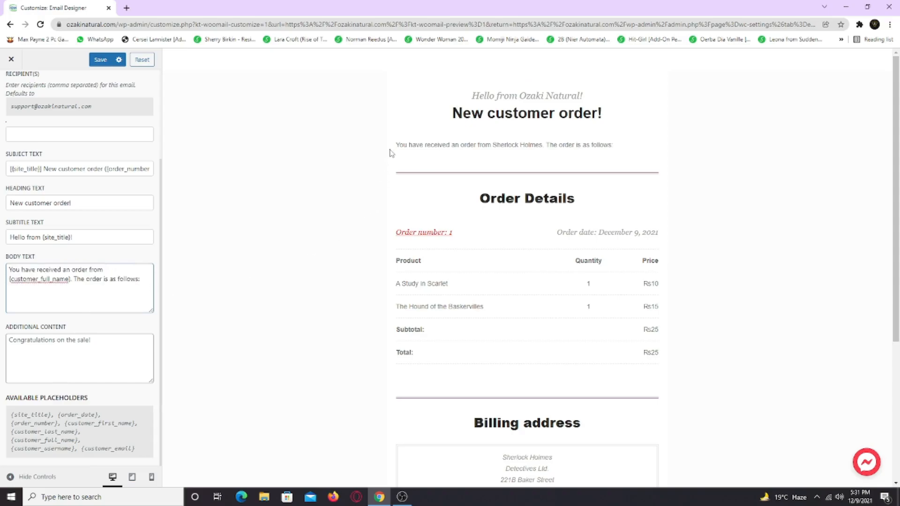
triple_click(503, 145)
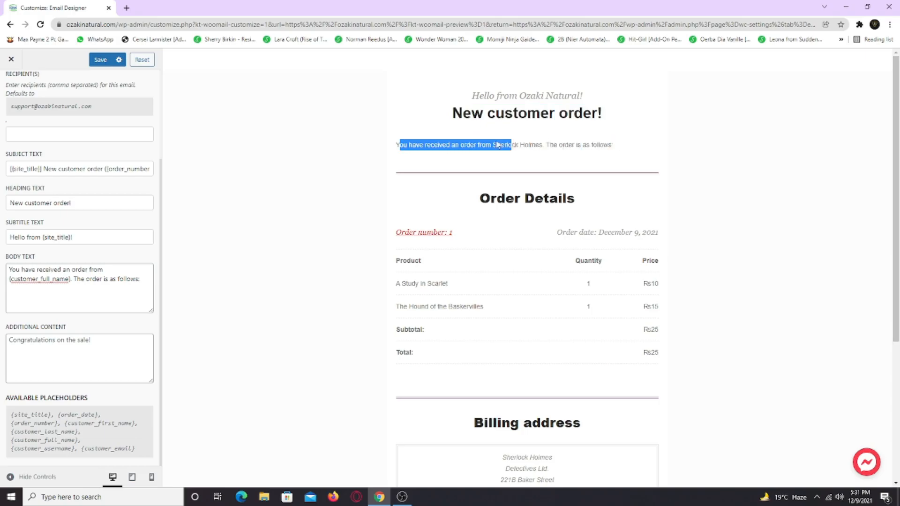
left_click(124, 276)
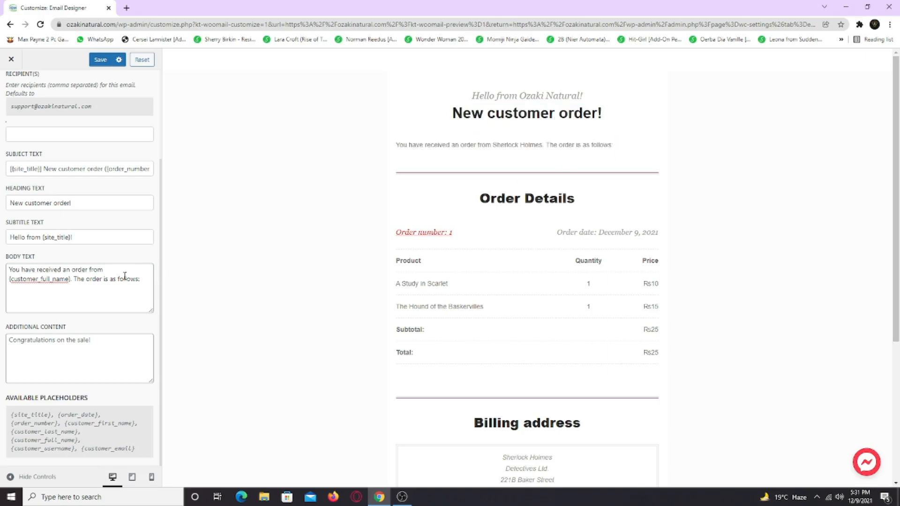
double_click(39, 279)
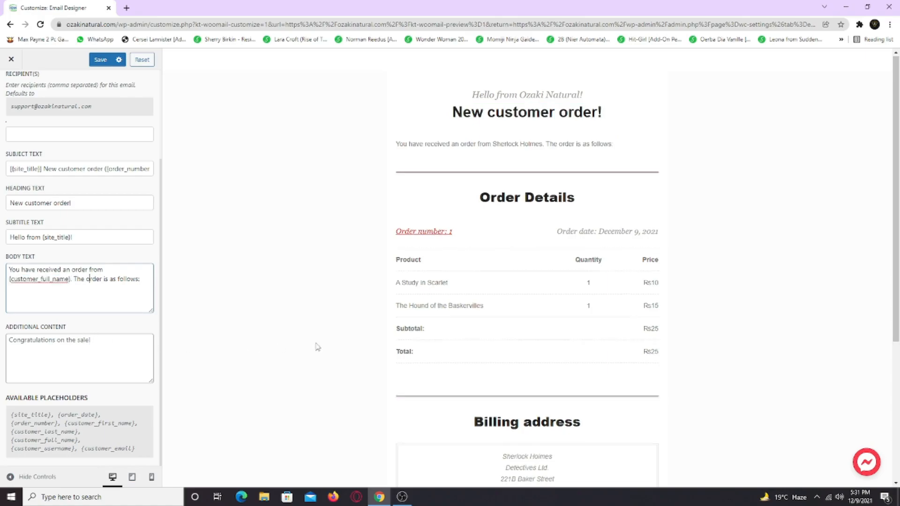
scroll("down", 3)
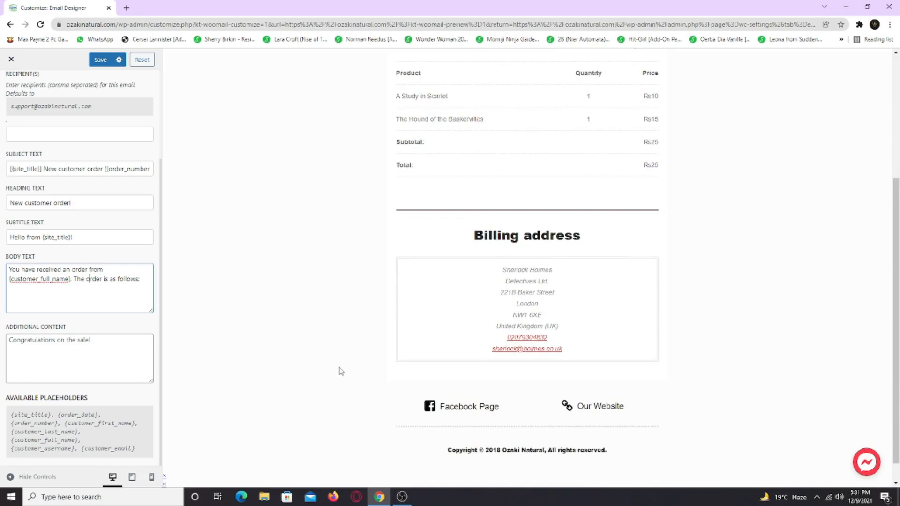
mouse_move(436, 378)
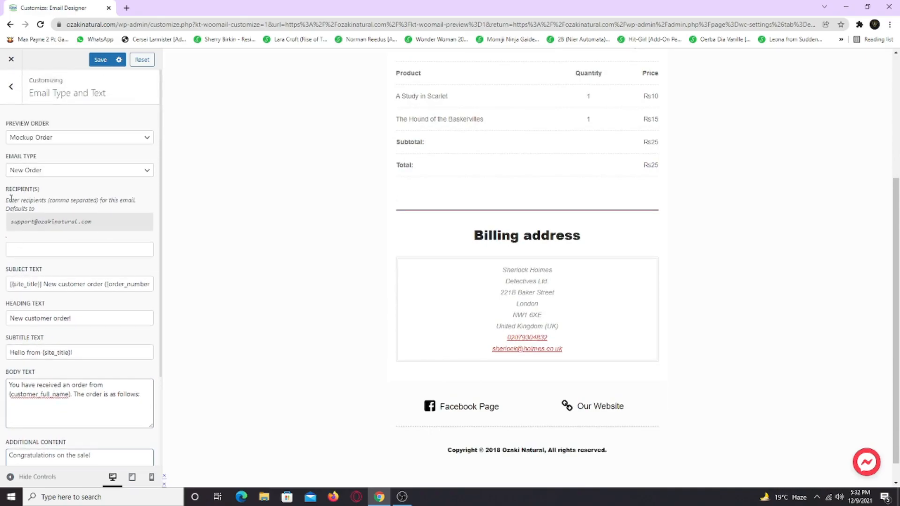
Step: Try yellow and green container backgrounds, restore Default, and return to the sections list
left_click(11, 87)
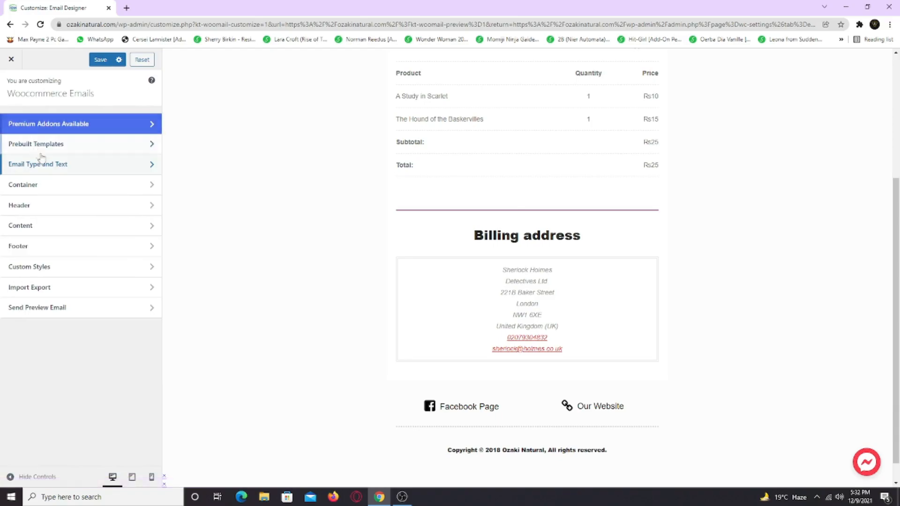
left_click(23, 184)
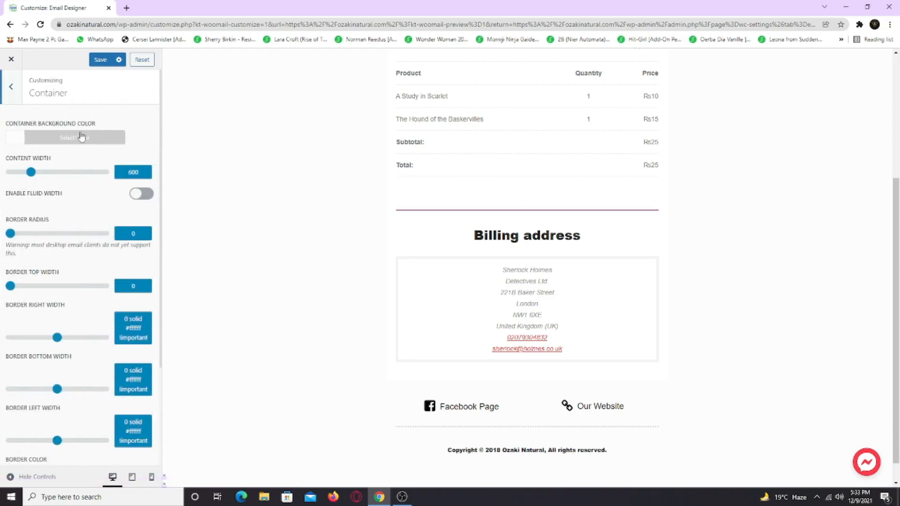
left_click(74, 138)
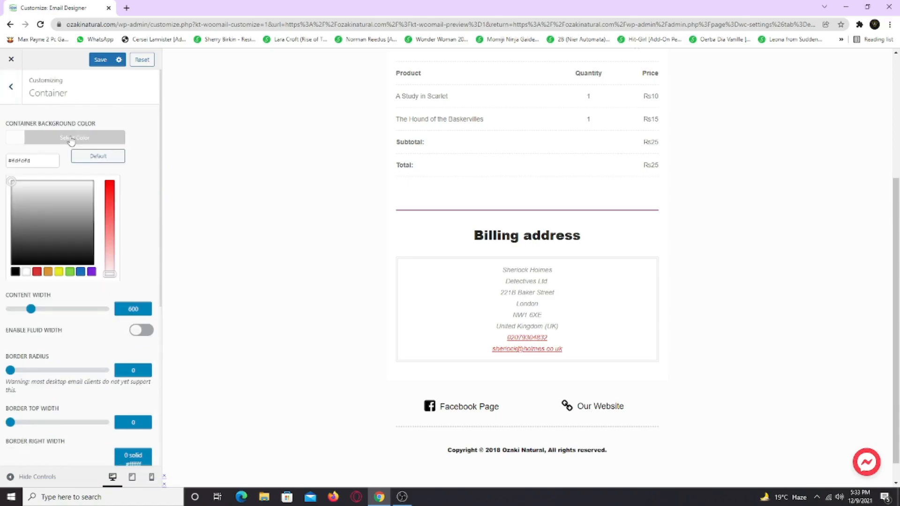
left_click(38, 271)
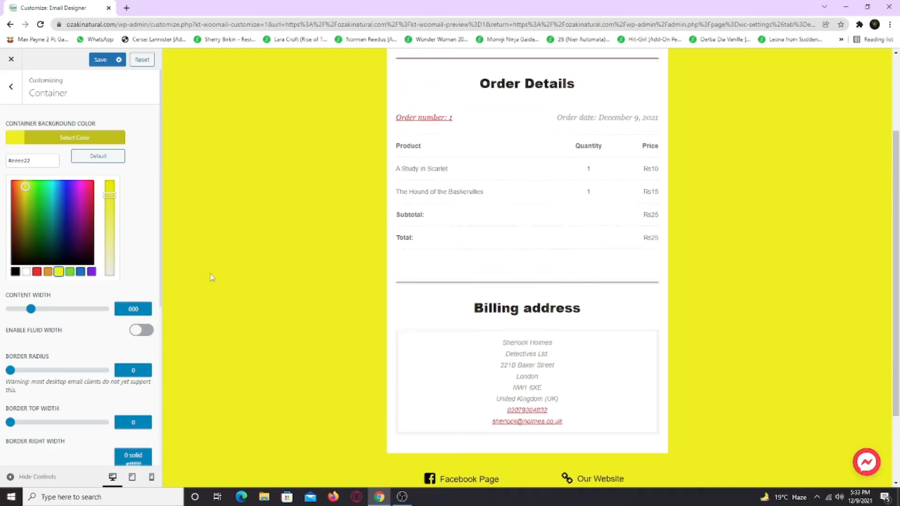
left_click(70, 271)
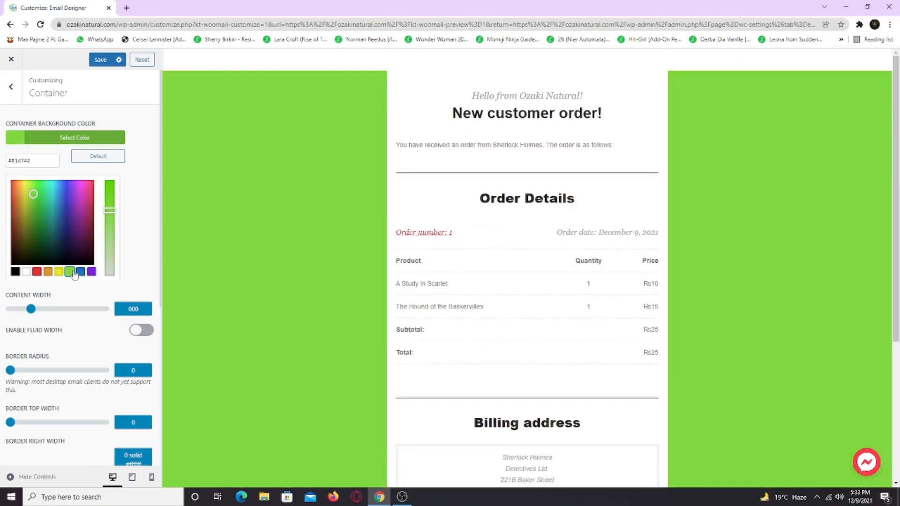
left_click(82, 272)
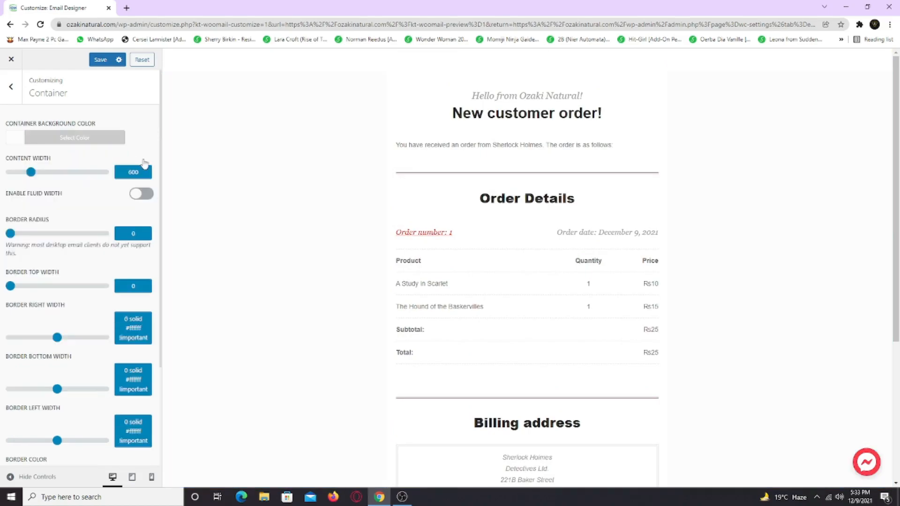
mouse_move(13, 163)
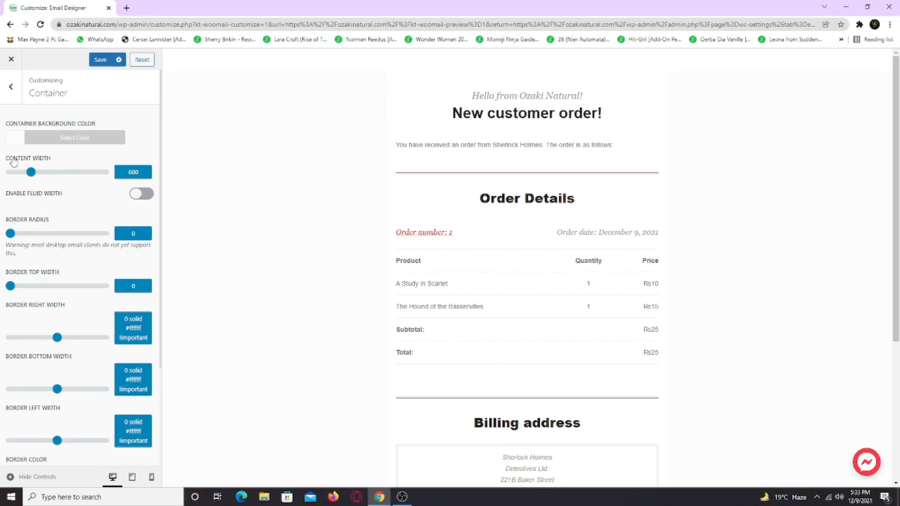
mouse_move(230, 223)
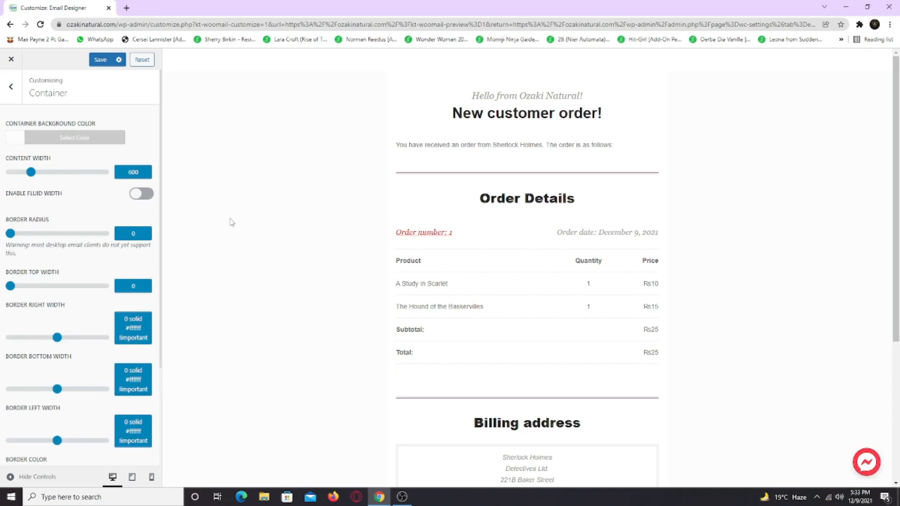
left_click(10, 87)
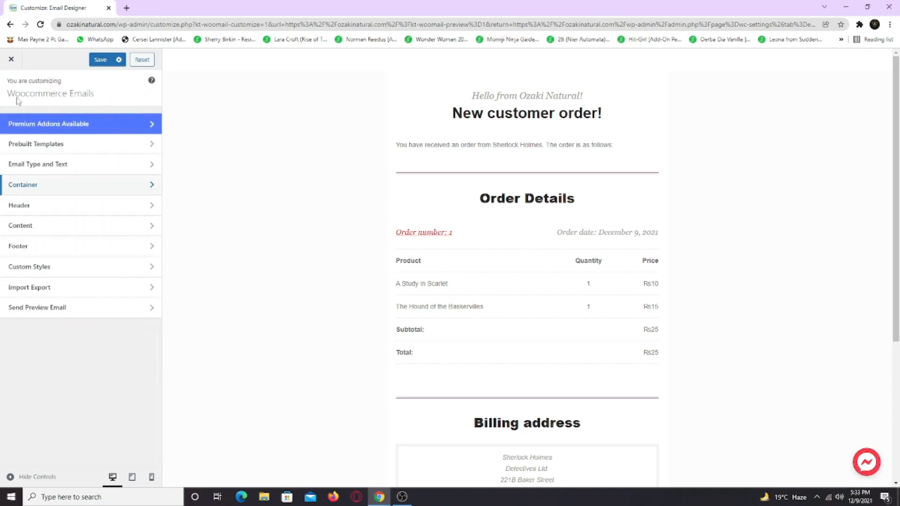
left_click(18, 205)
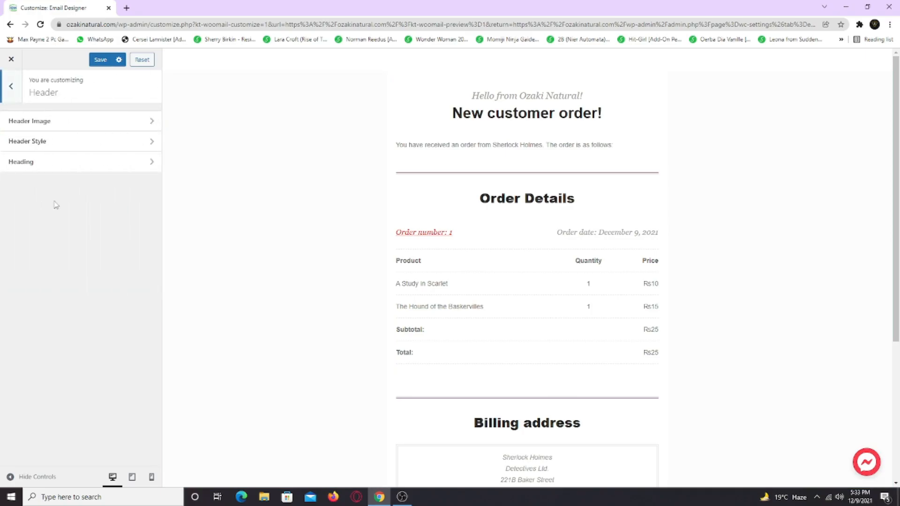
mouse_move(448, 163)
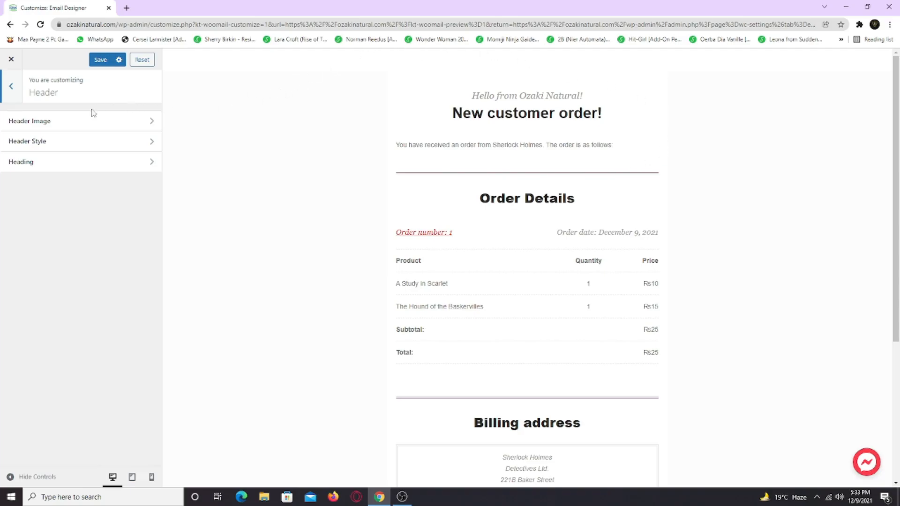
left_click(80, 120)
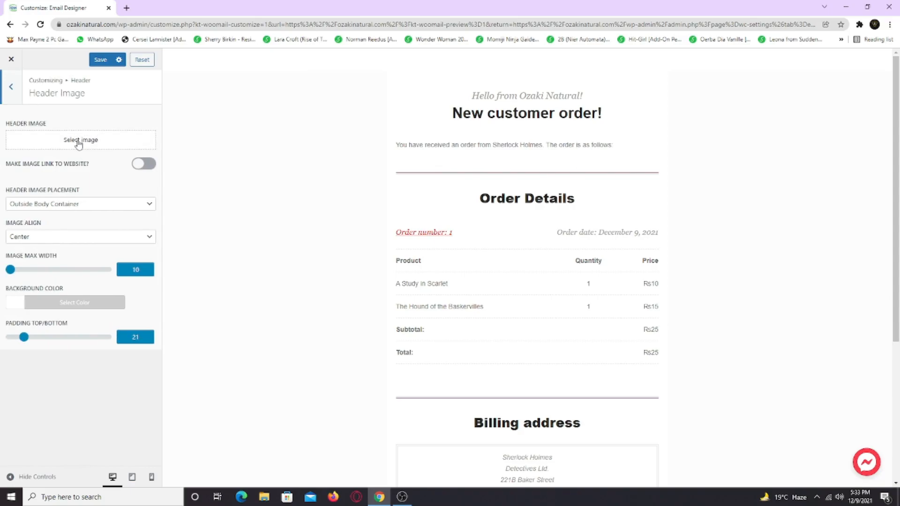
left_click(143, 164)
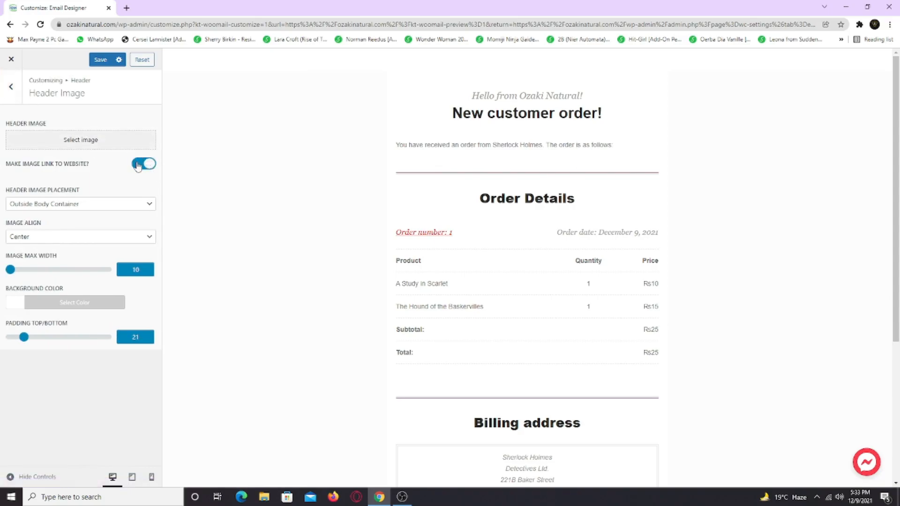
left_click(143, 164)
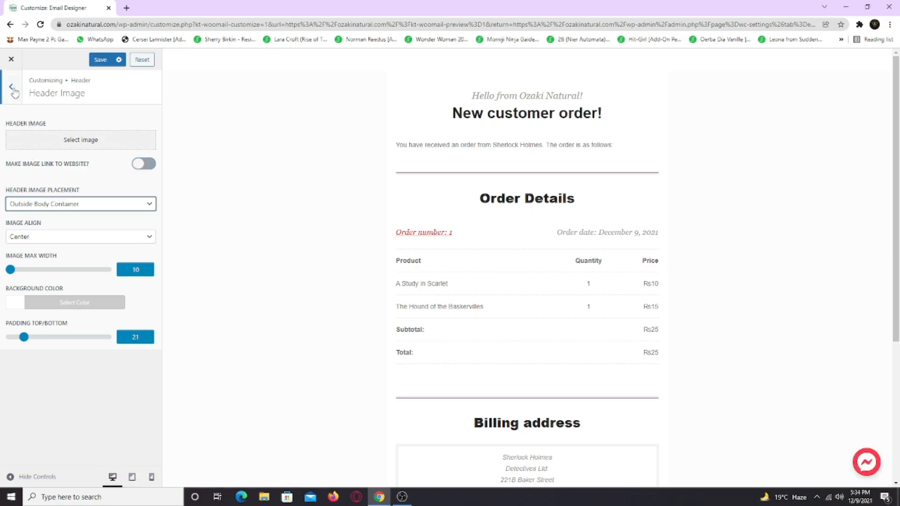
left_click(10, 86)
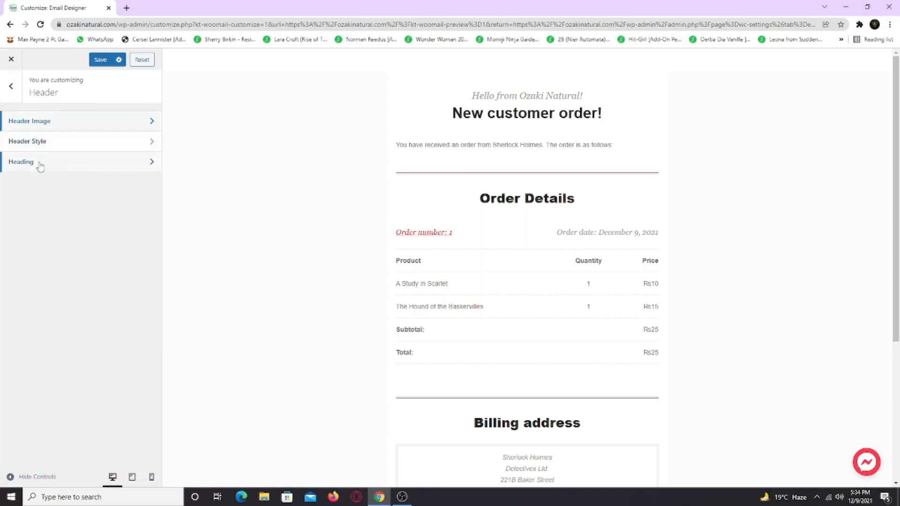
left_click(41, 161)
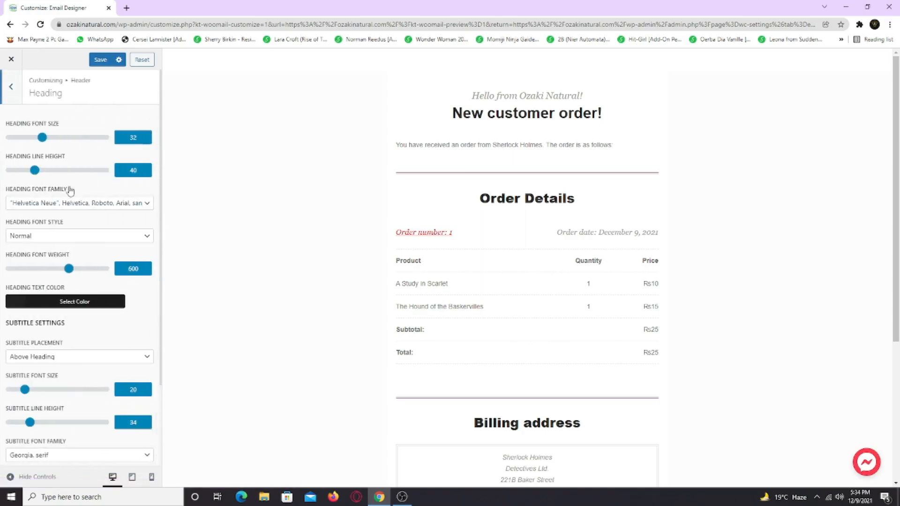
scroll("down", 3)
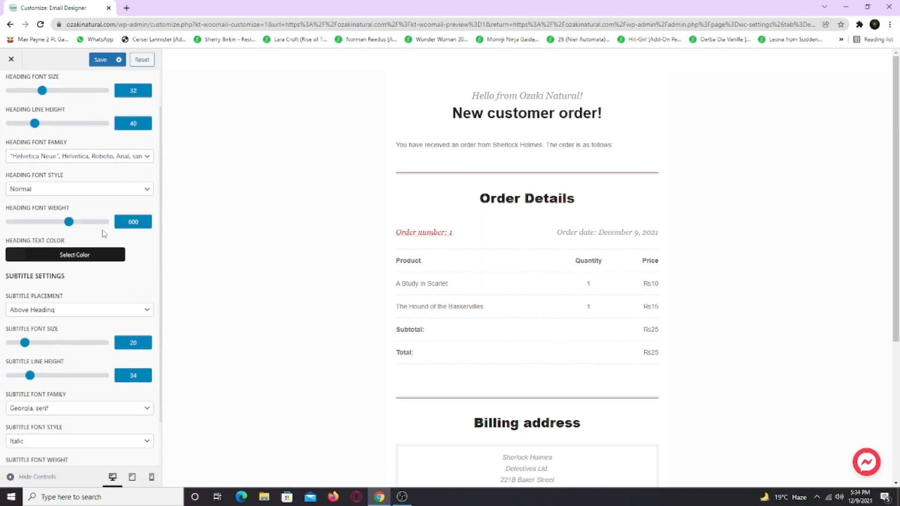
mouse_move(436, 131)
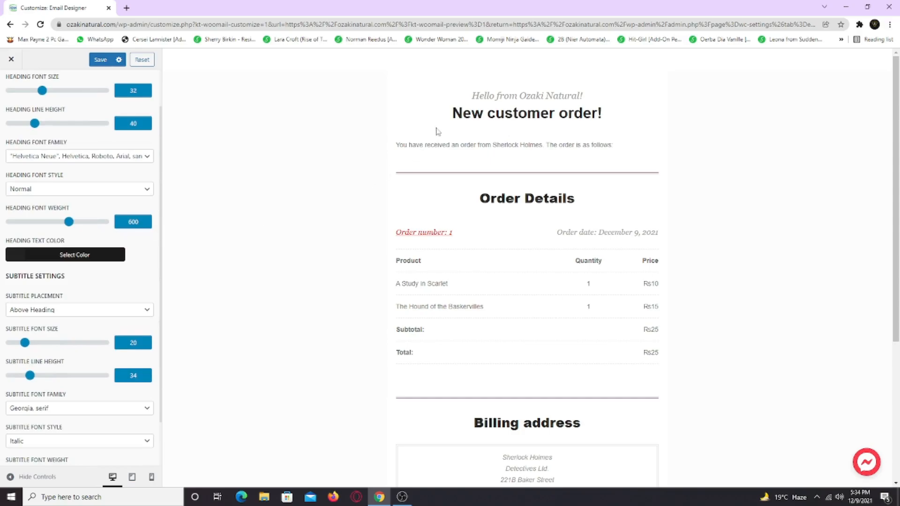
left_click(65, 254)
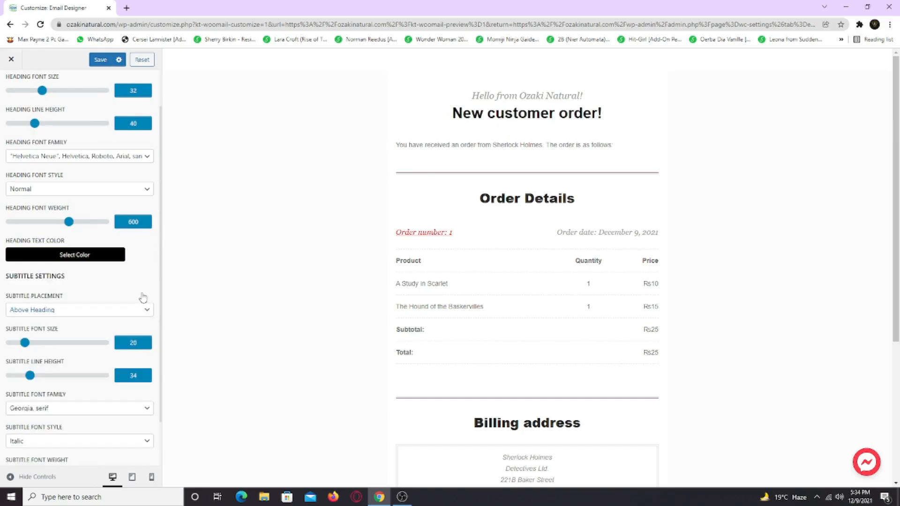
left_click(79, 310)
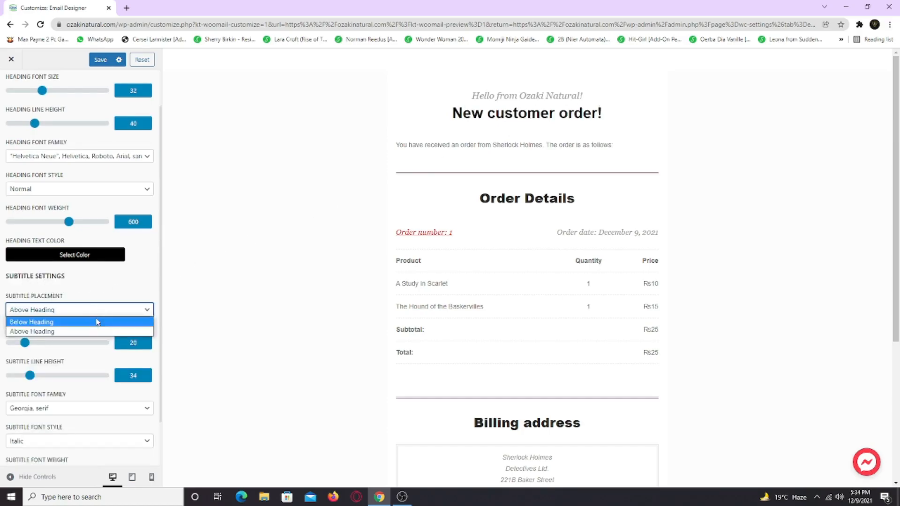
left_click(31, 322)
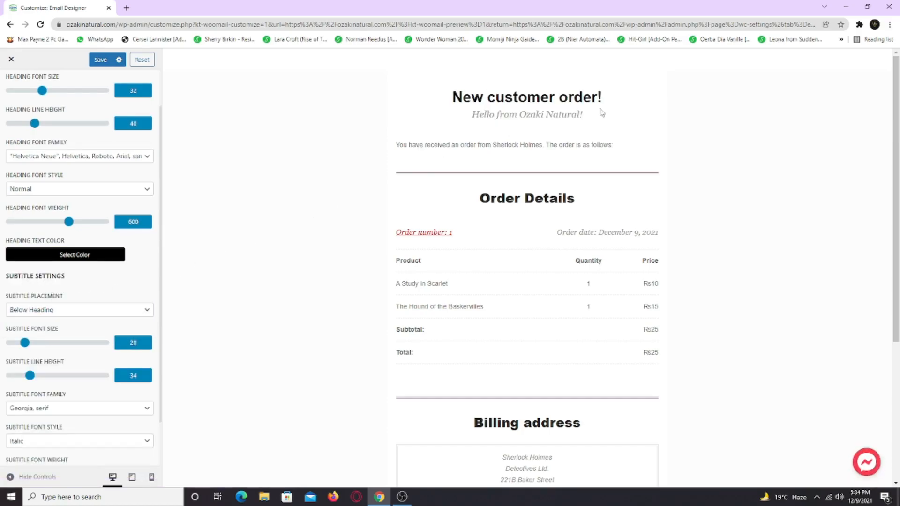
left_click(79, 309)
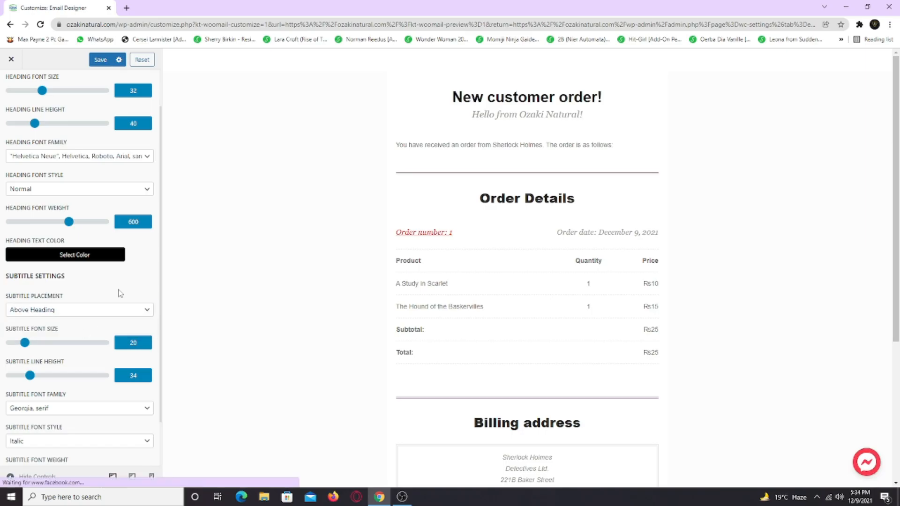
left_click(79, 353)
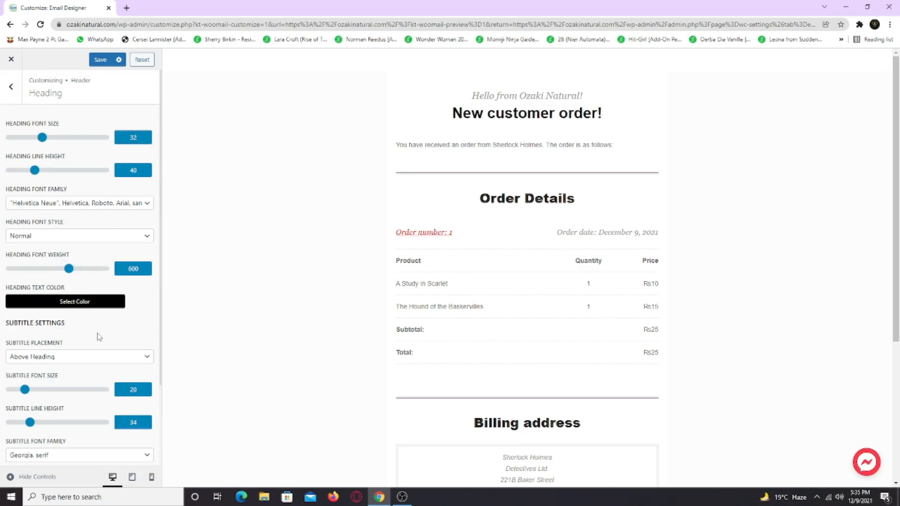
left_click(11, 87)
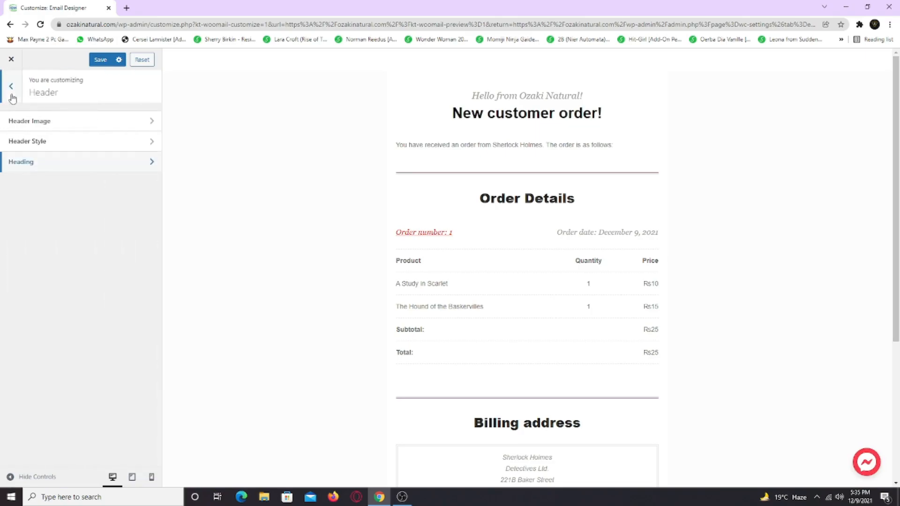
Step: Try a purple content container background, then revert it to default white
left_click(10, 86)
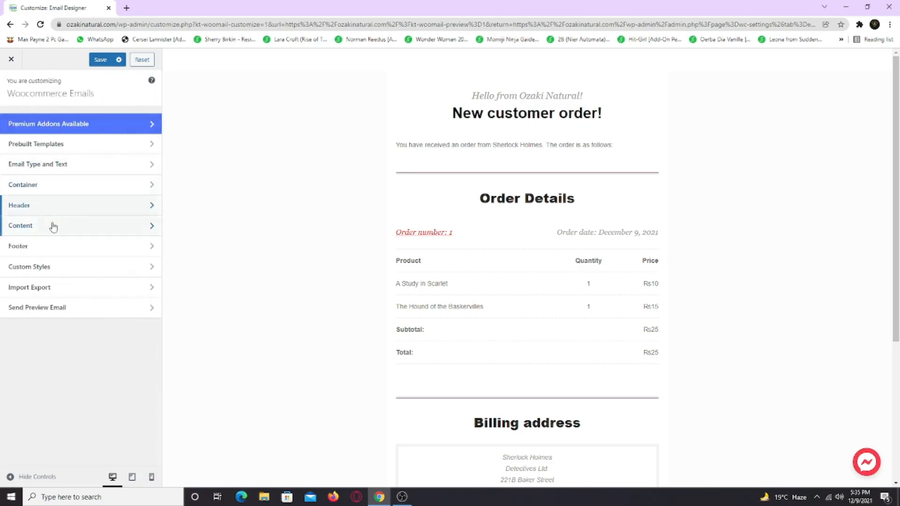
left_click(20, 225)
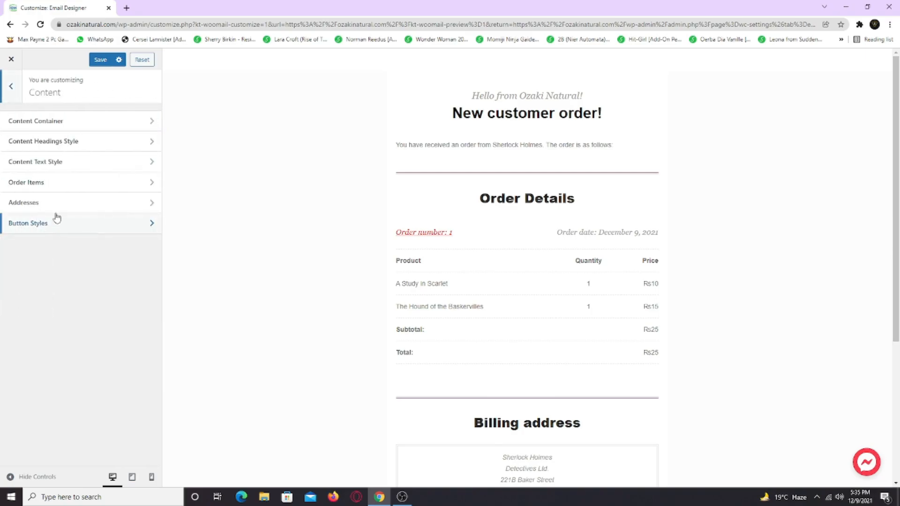
left_click(35, 121)
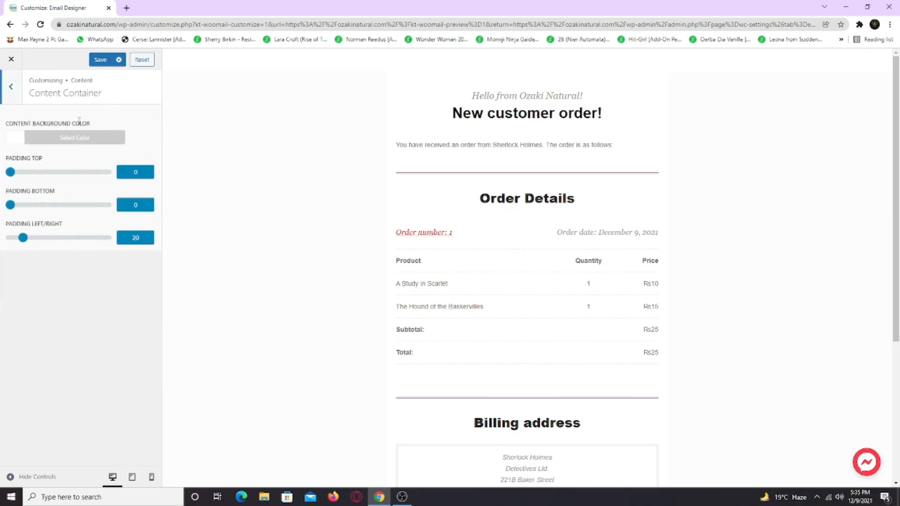
left_click(74, 138)
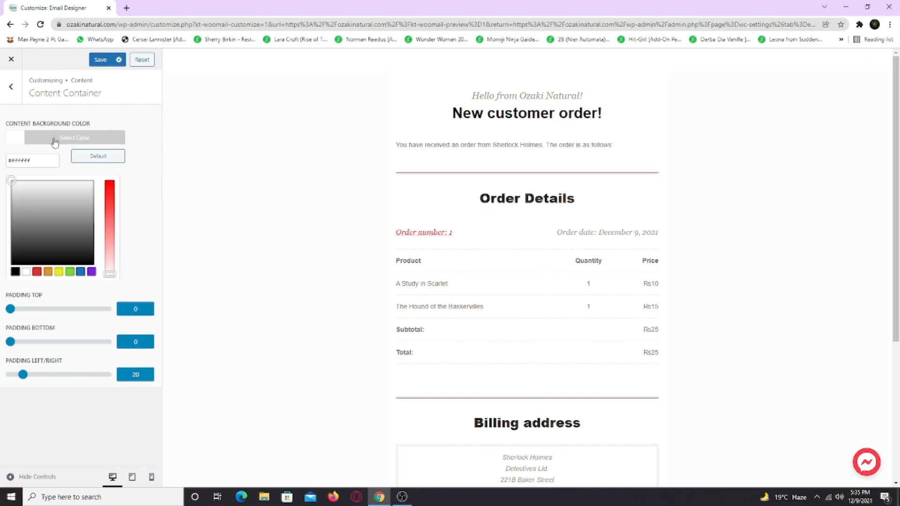
left_click(73, 190)
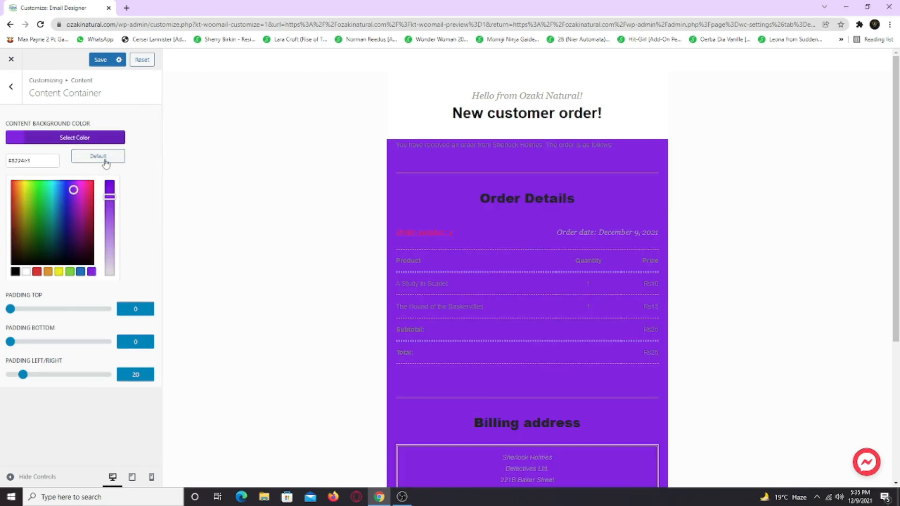
left_click(11, 86)
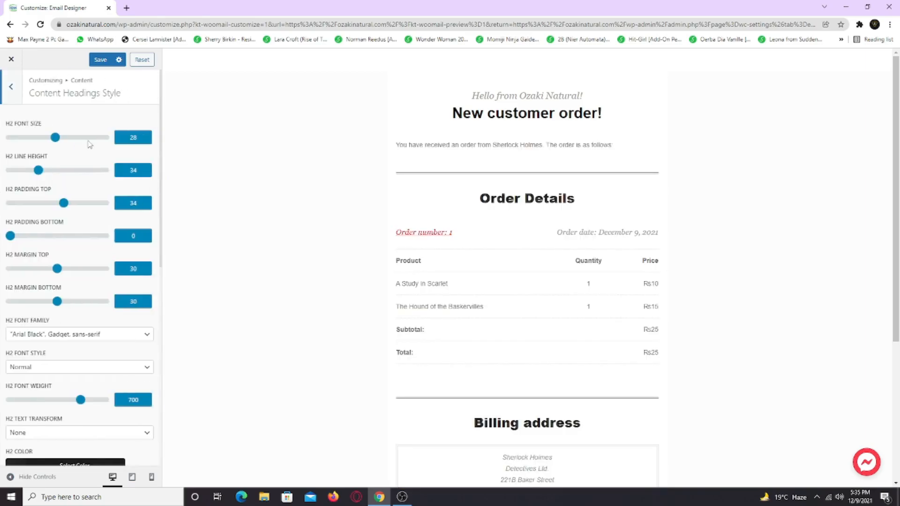
Step: Keep the H2 separator above headings and return to the content settings list
scroll("down", 3)
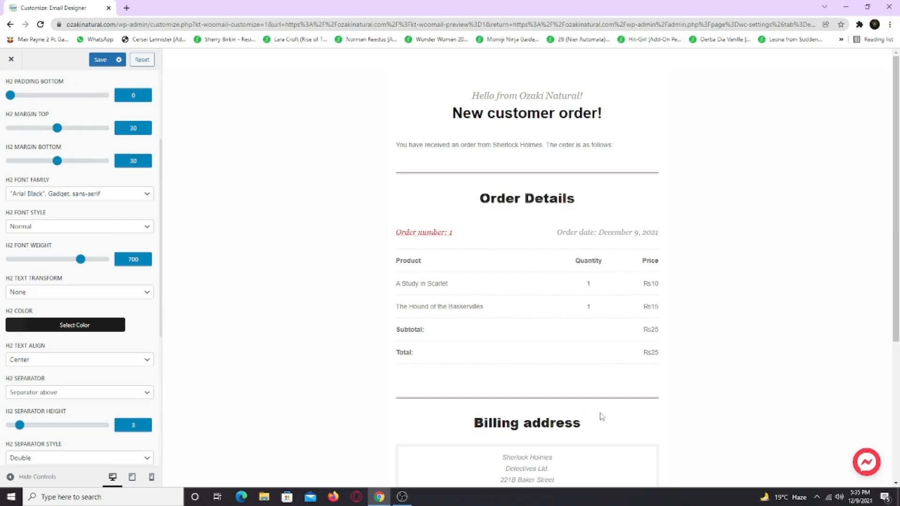
left_click(79, 346)
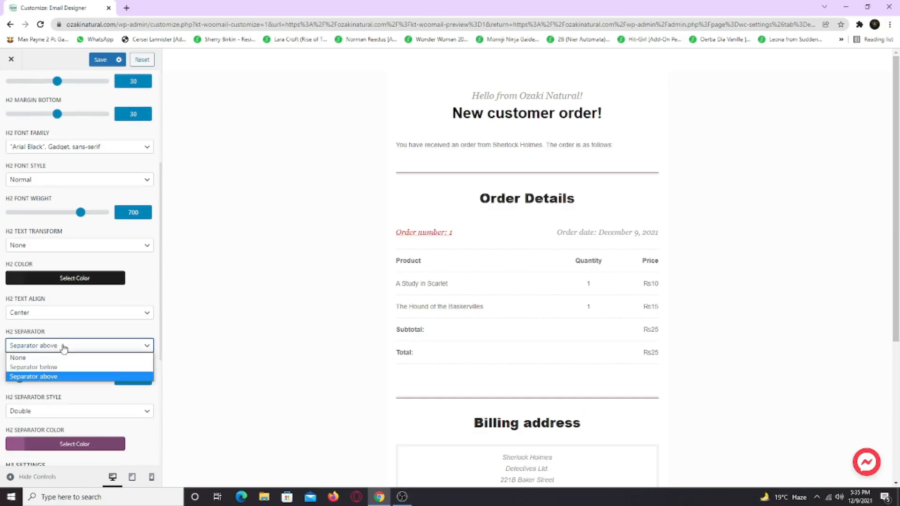
left_click(33, 376)
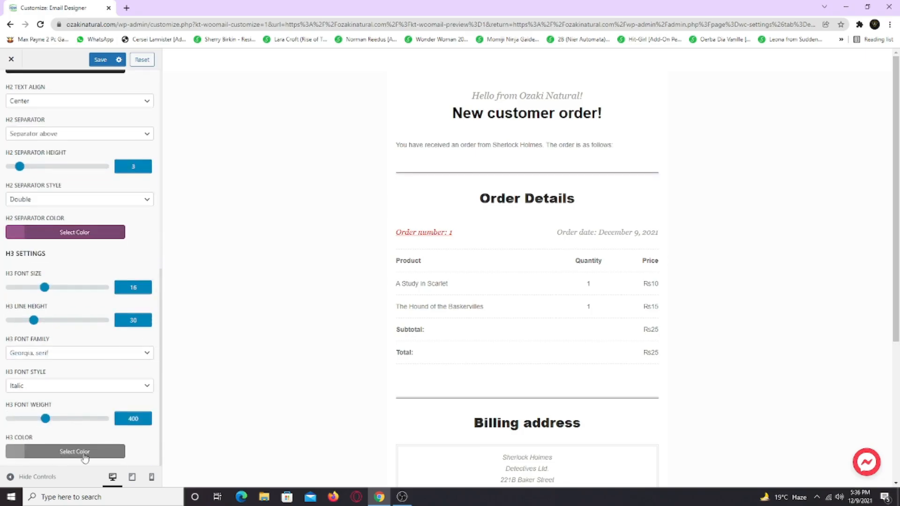
mouse_move(118, 355)
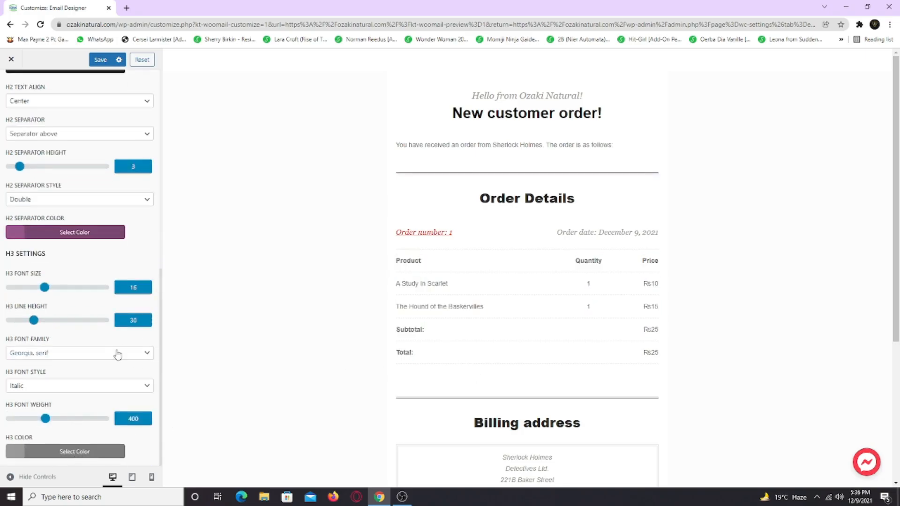
left_click(10, 86)
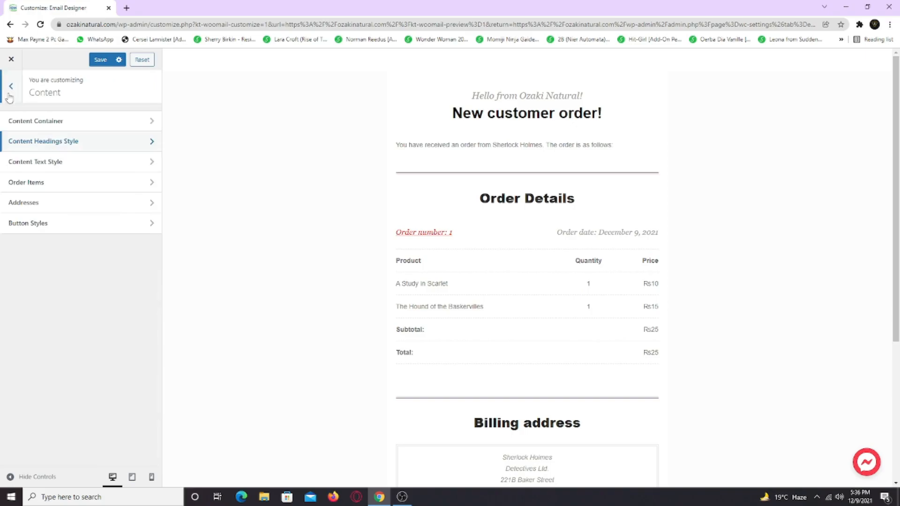
Step: Review the content text style settings, then open the Footer section
left_click(35, 161)
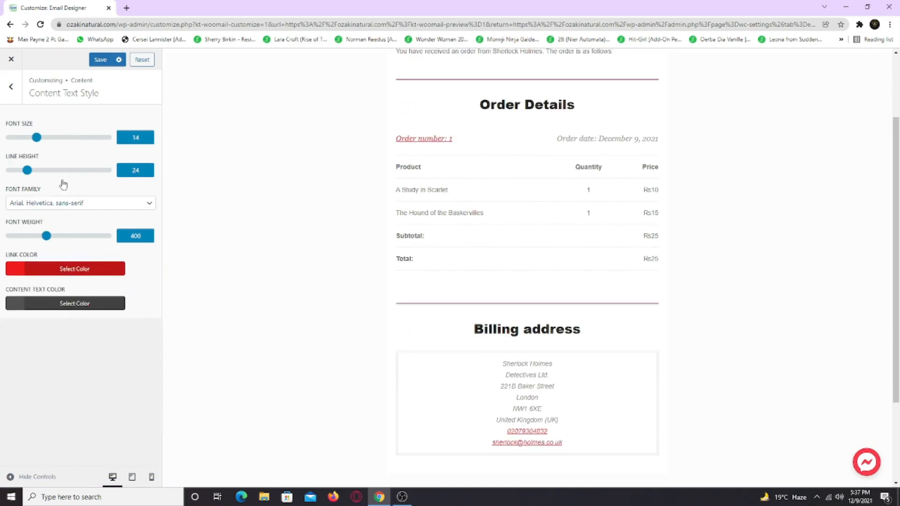
left_click(11, 87)
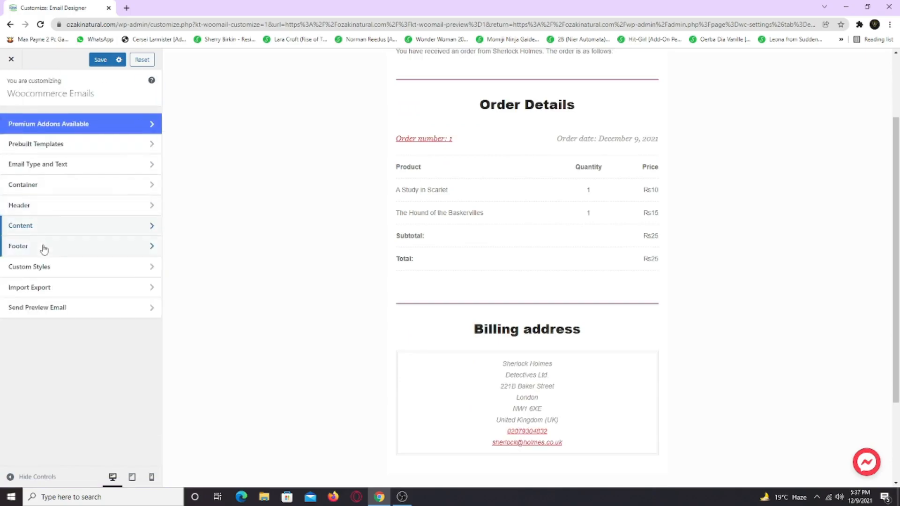
left_click(43, 245)
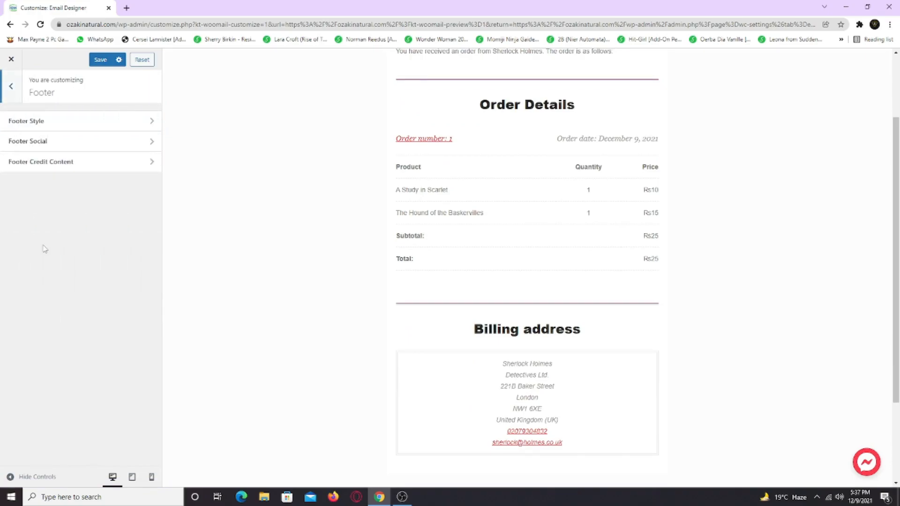
Step: Add a footer social link with a WhatsApp icon titled 'Our Whatsapp'
left_click(27, 141)
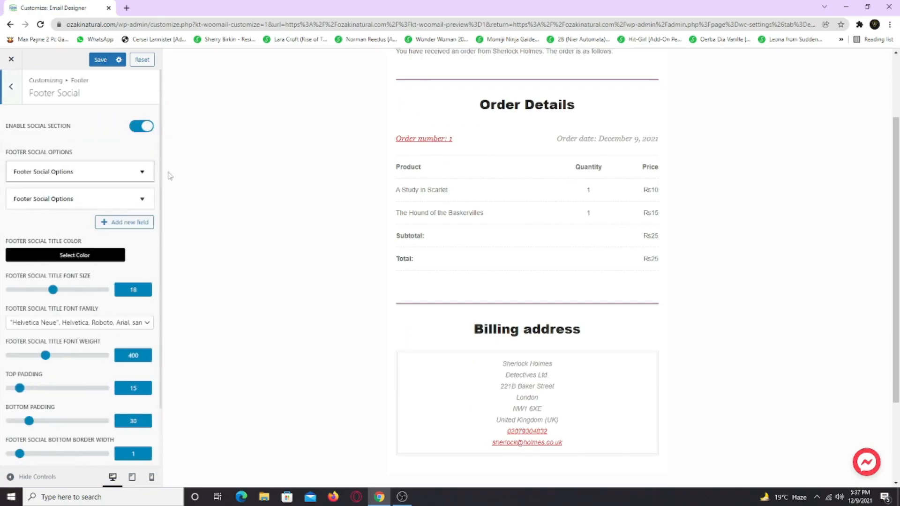
scroll("down", 3)
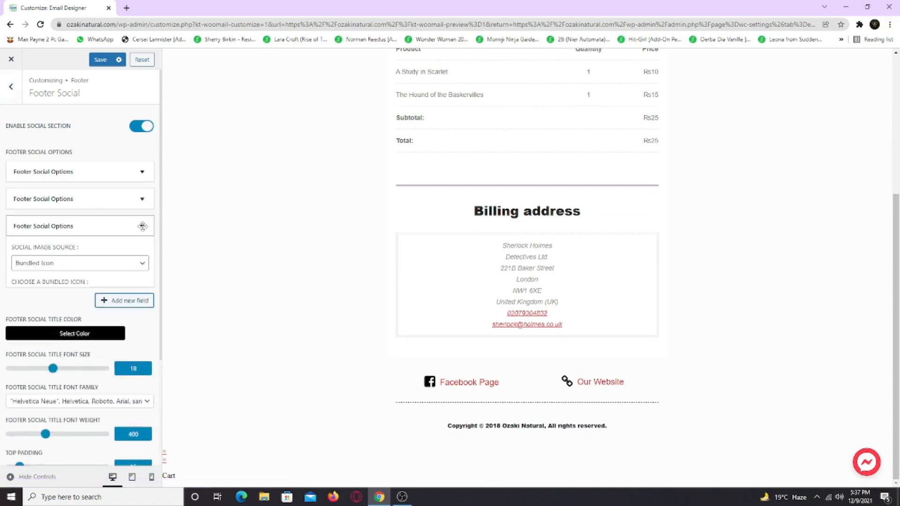
left_click(79, 226)
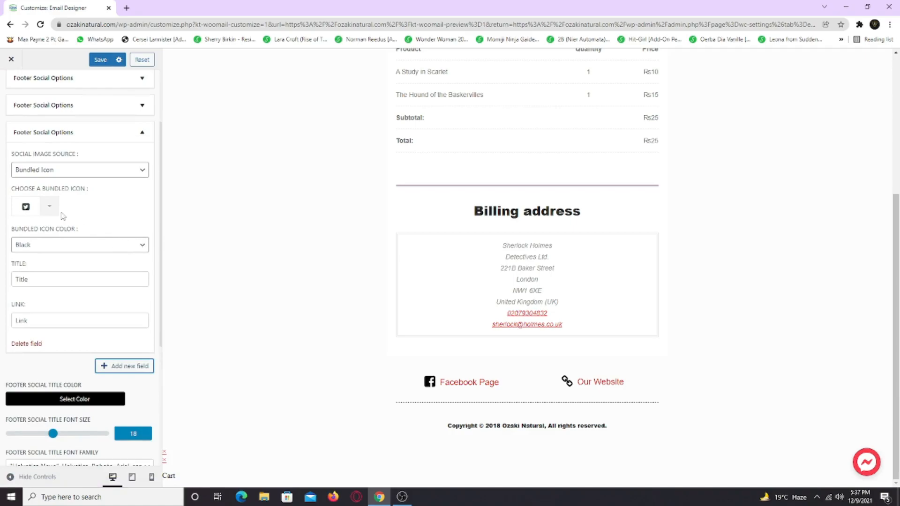
left_click(49, 207)
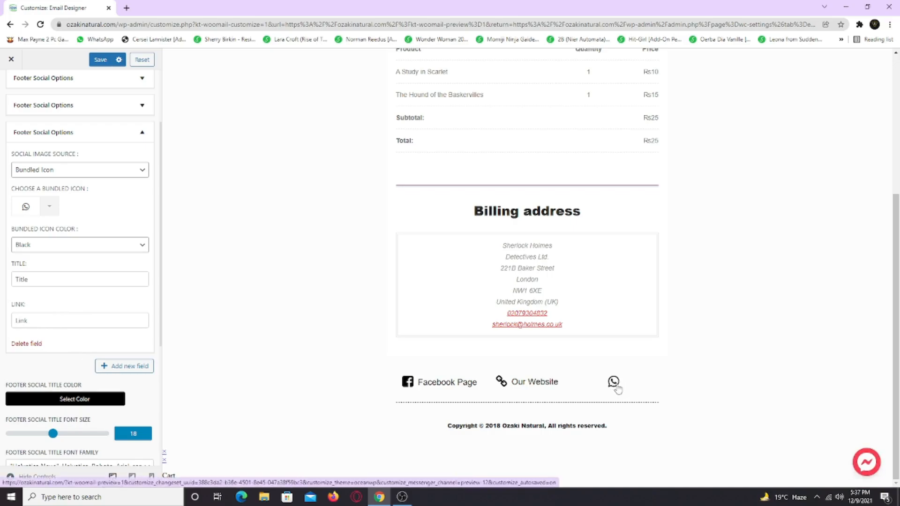
type("Our Whatsapp")
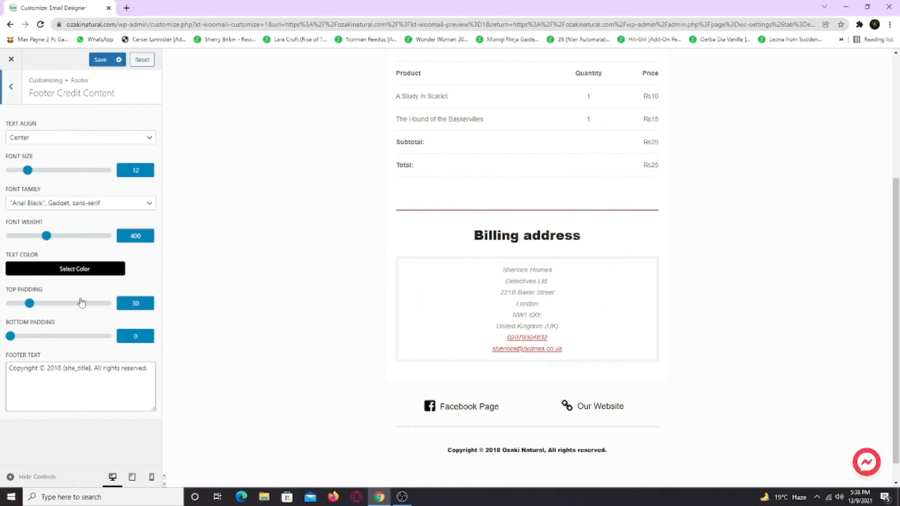
Step: Select the footer credit top padding value, then return to the main panel
triple_click(79, 368)
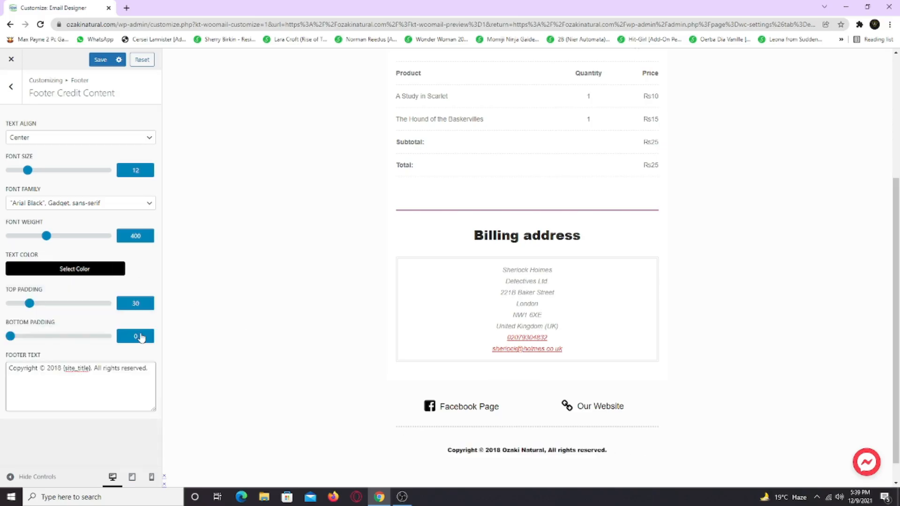
left_click(11, 86)
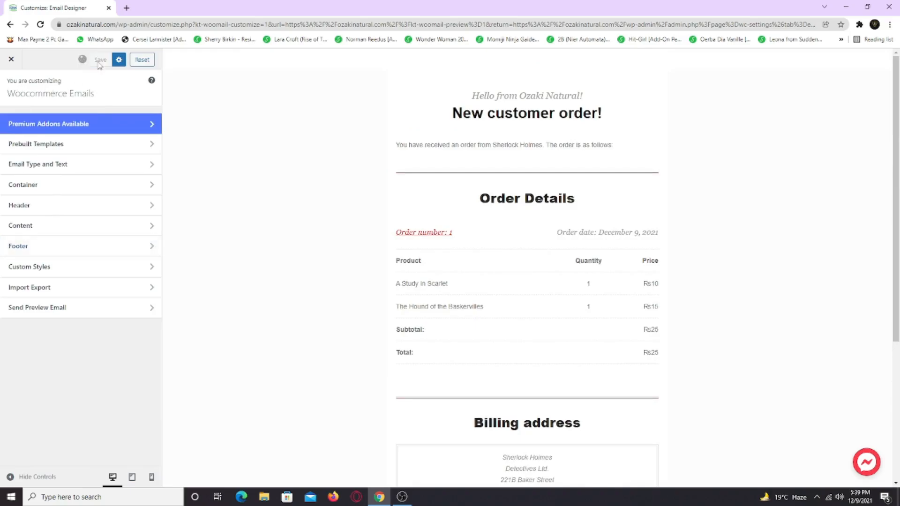
Step: Save the email design and scroll through the WooCommerce email settings page
left_click(100, 60)
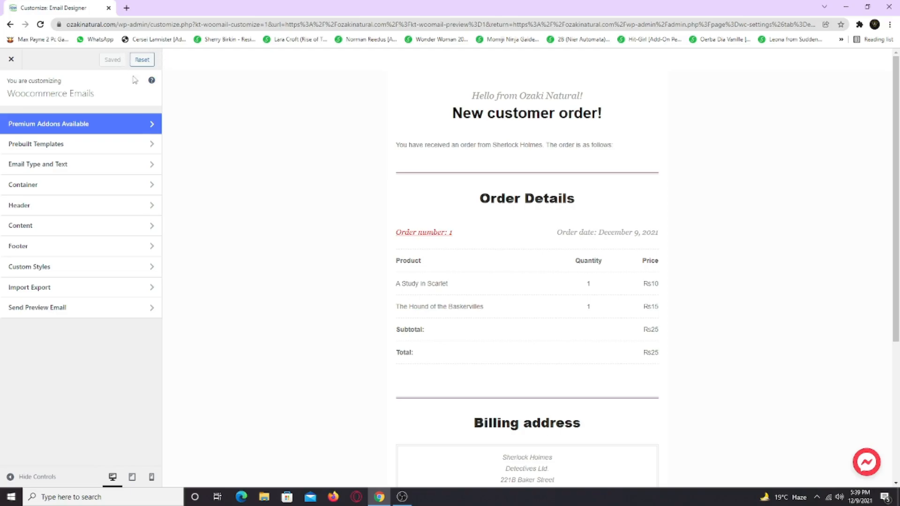
mouse_move(172, 64)
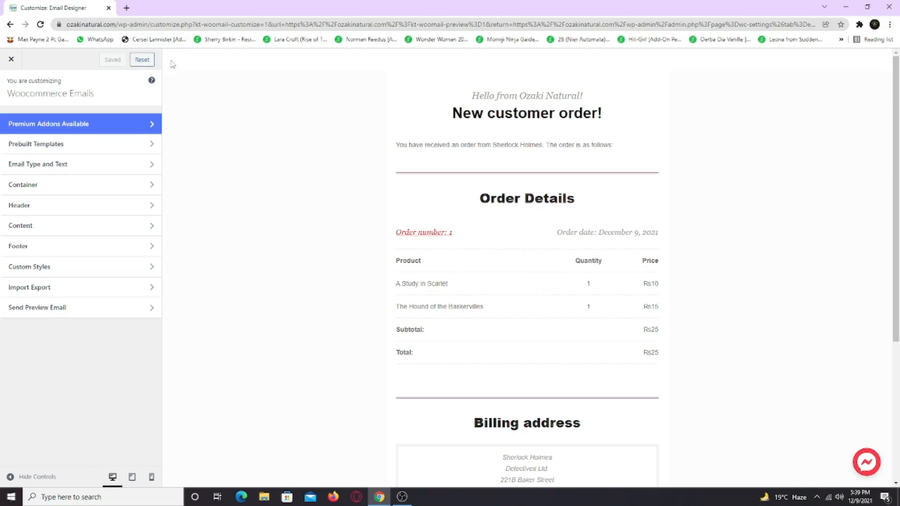
mouse_move(81, 287)
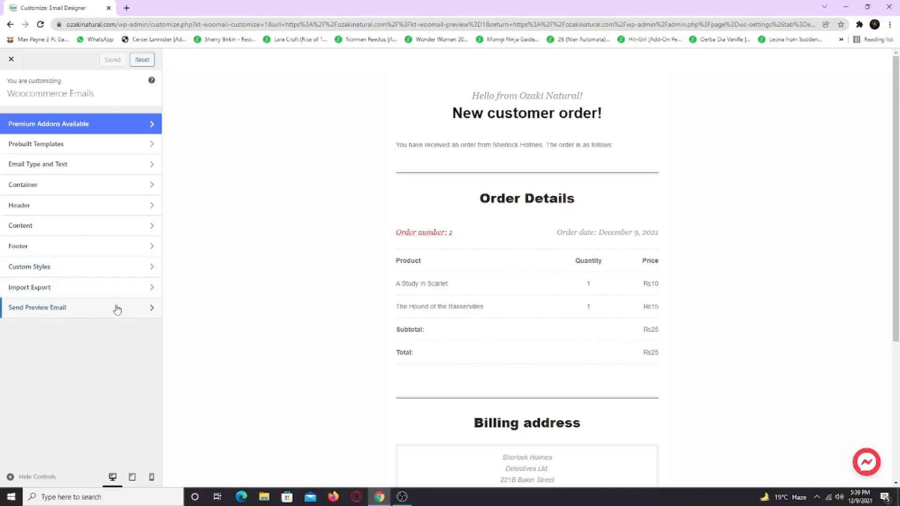
mouse_move(101, 309)
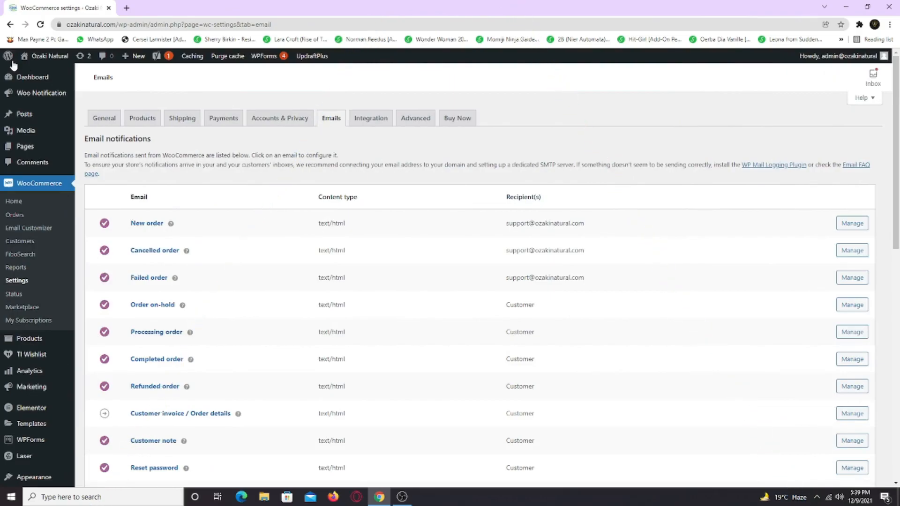
scroll("down", 3)
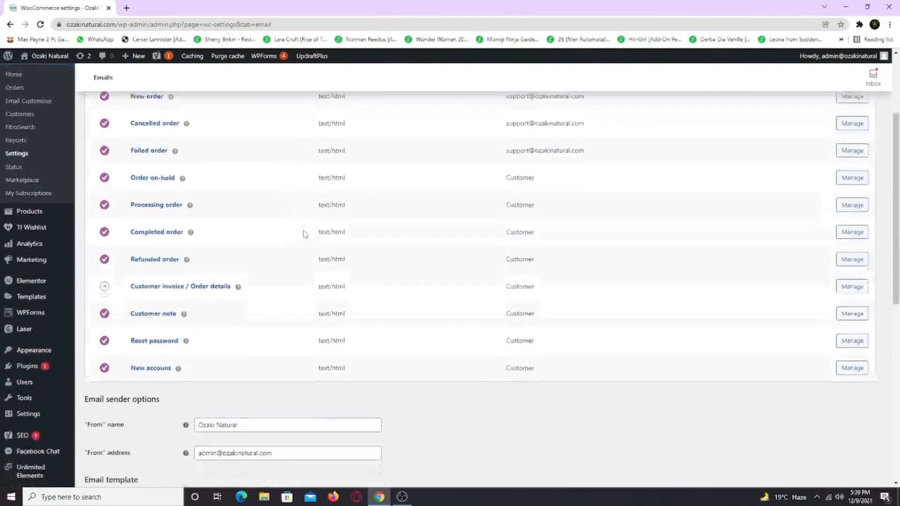
scroll("down", 3)
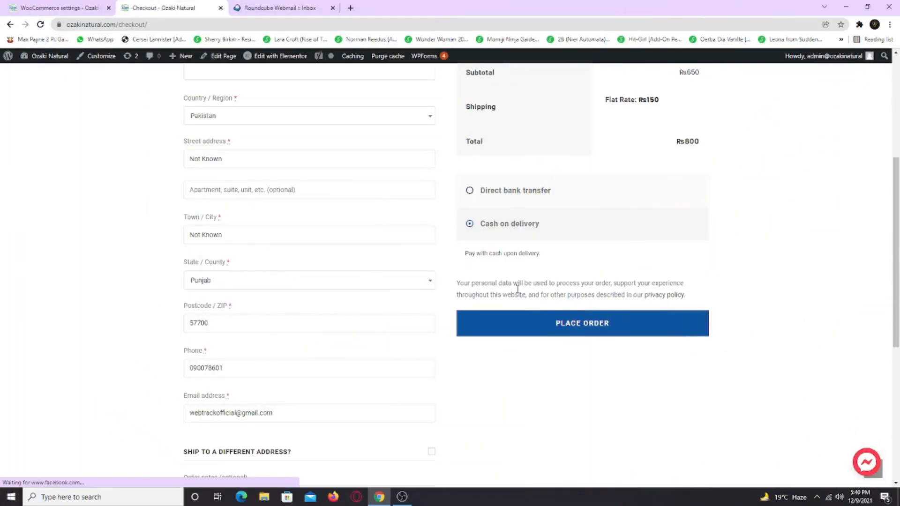
Step: Place the cash-on-delivery test order #2114, then switch to the Roundcube Webmail tab
left_click(581, 323)
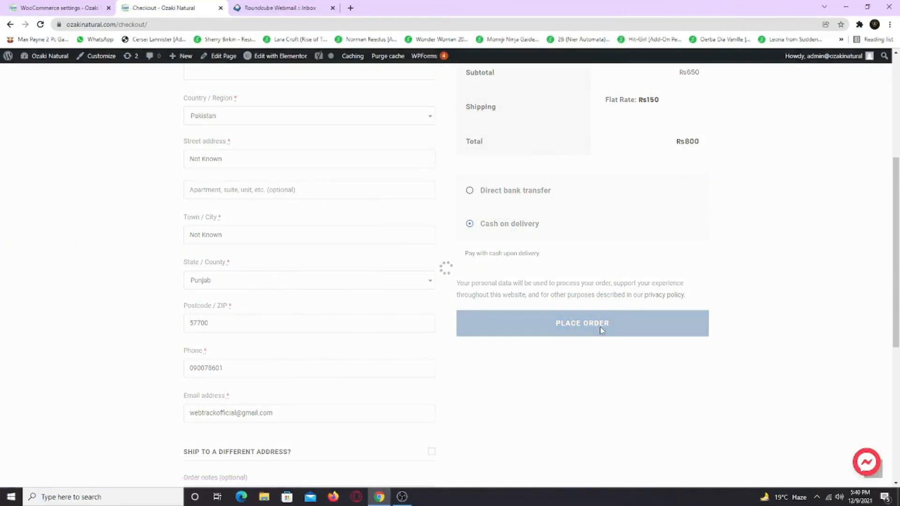
left_click(581, 322)
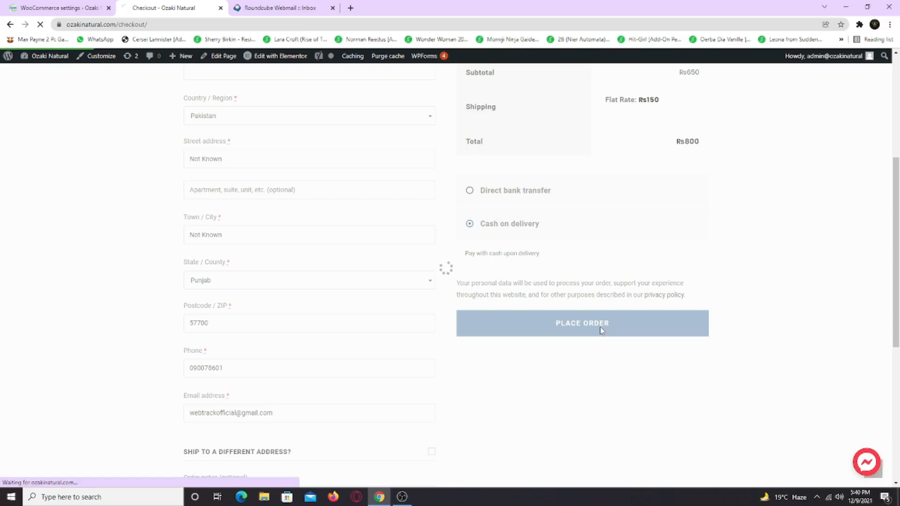
left_click(581, 322)
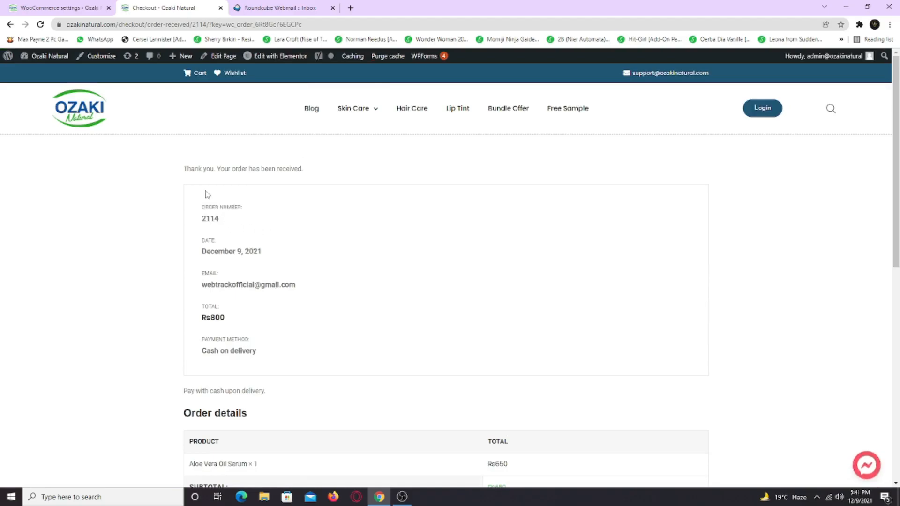
left_click(281, 7)
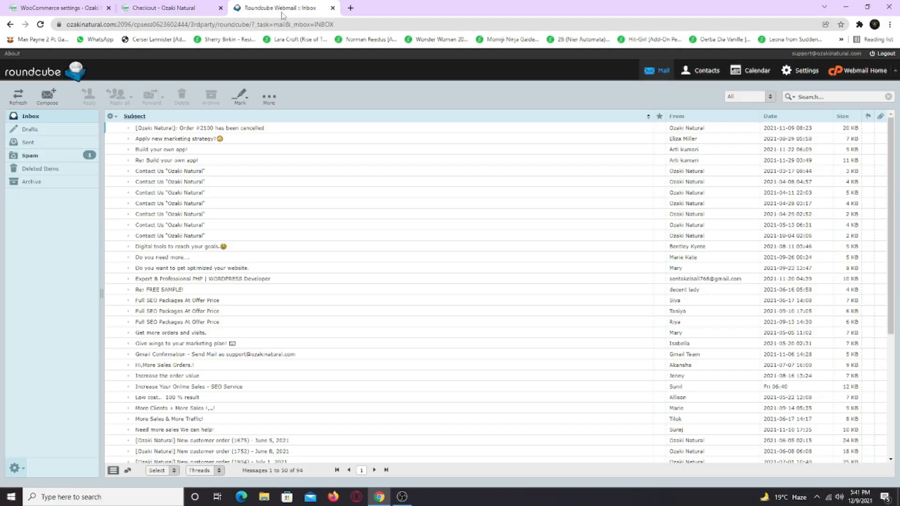
Step: Refresh the inbox, open order #2114's email, and scroll through its redesigned order details
left_click(17, 96)
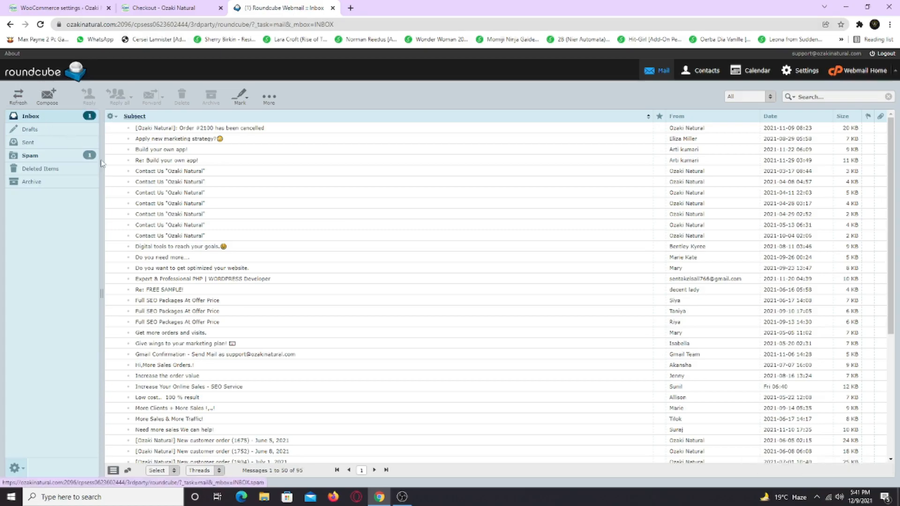
scroll("down", 3)
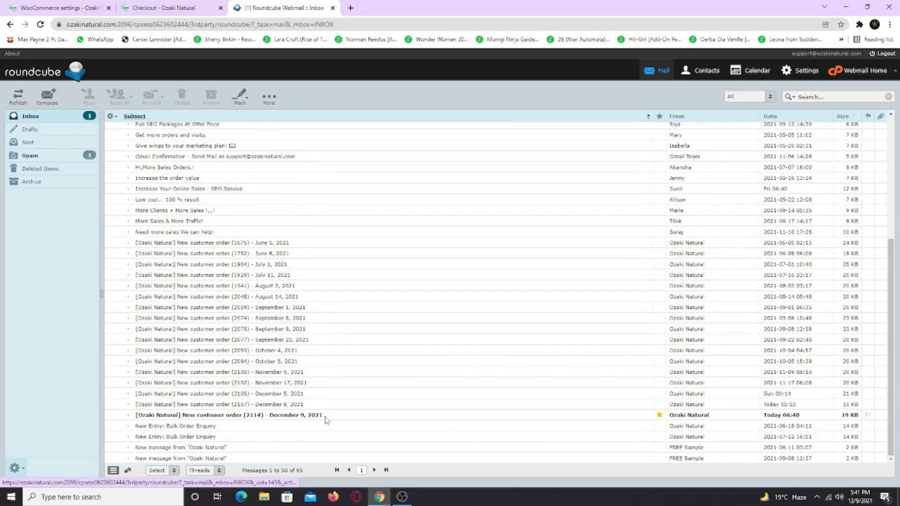
left_click(224, 415)
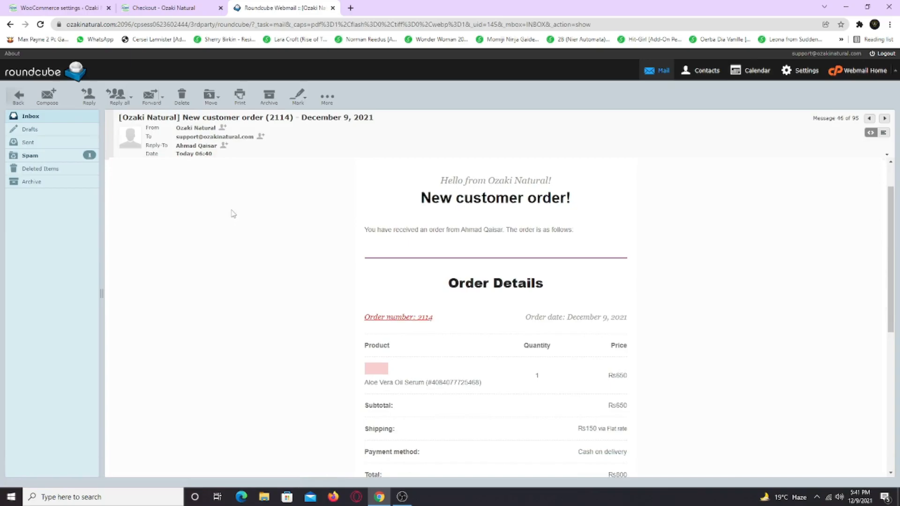
scroll("down", 3)
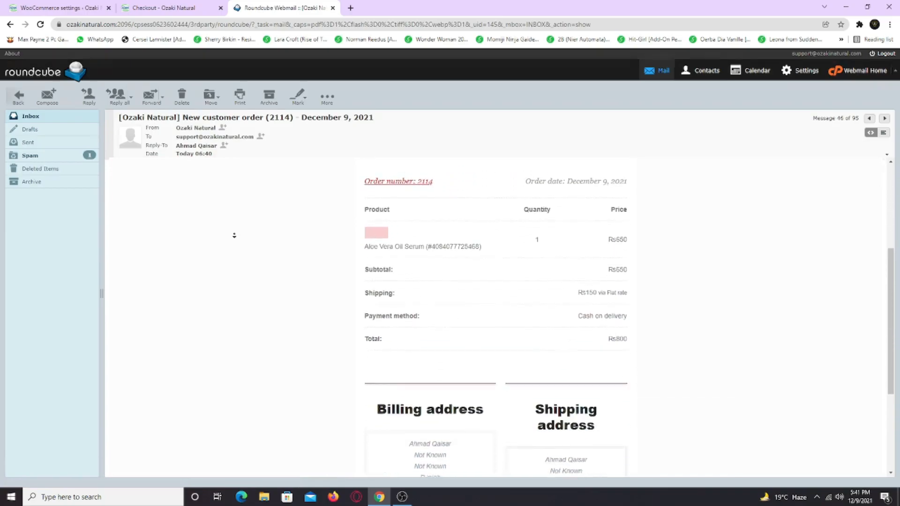
scroll("down", 3)
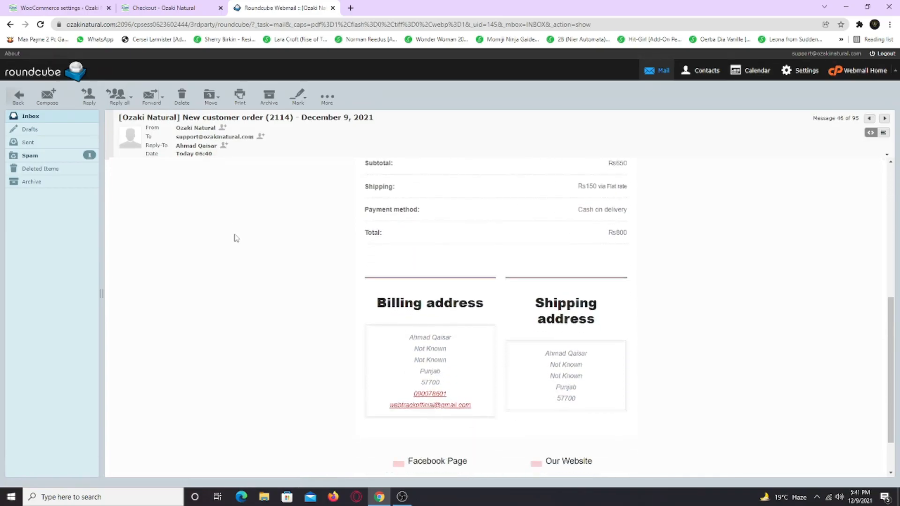